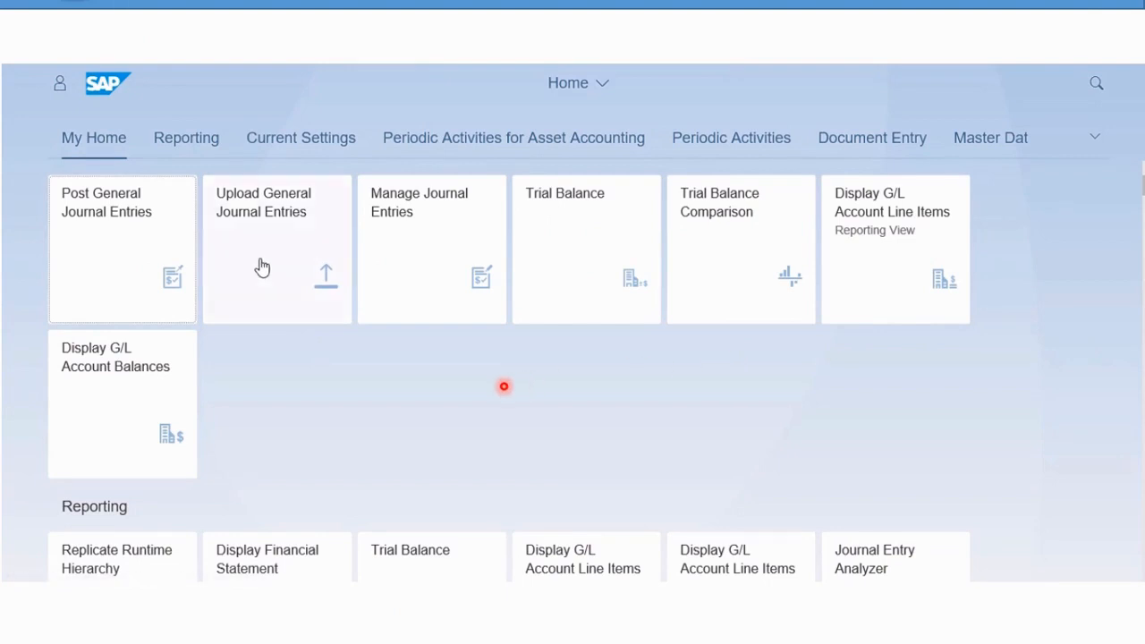
mouse_move(114, 240)
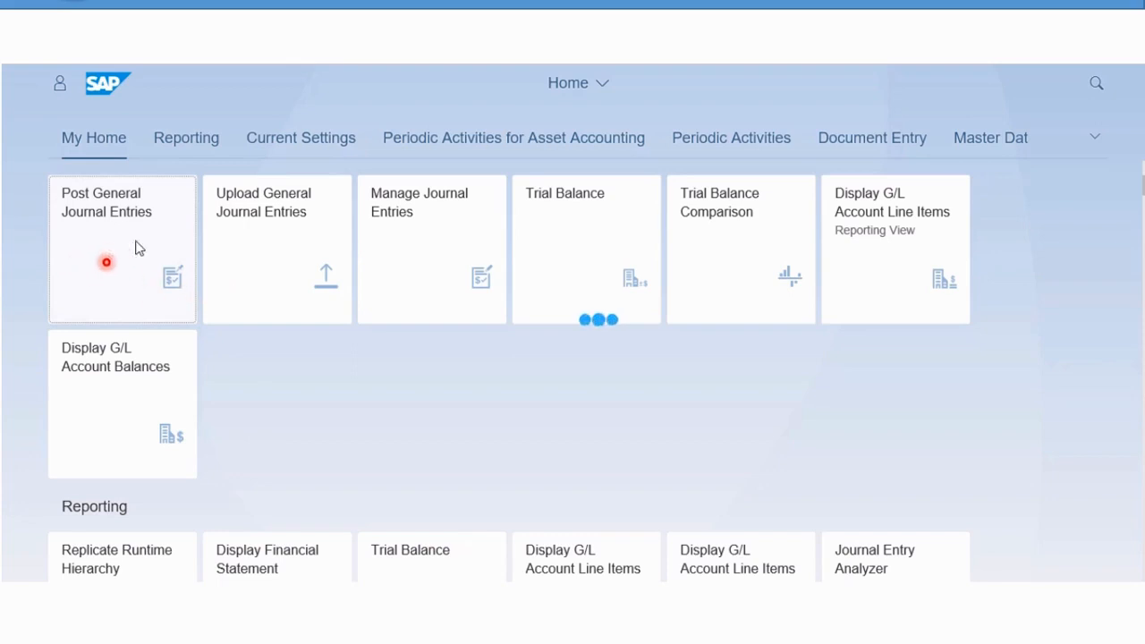
Start a general journal entry posting with entry date 02/02/2018.
left_click(121, 249)
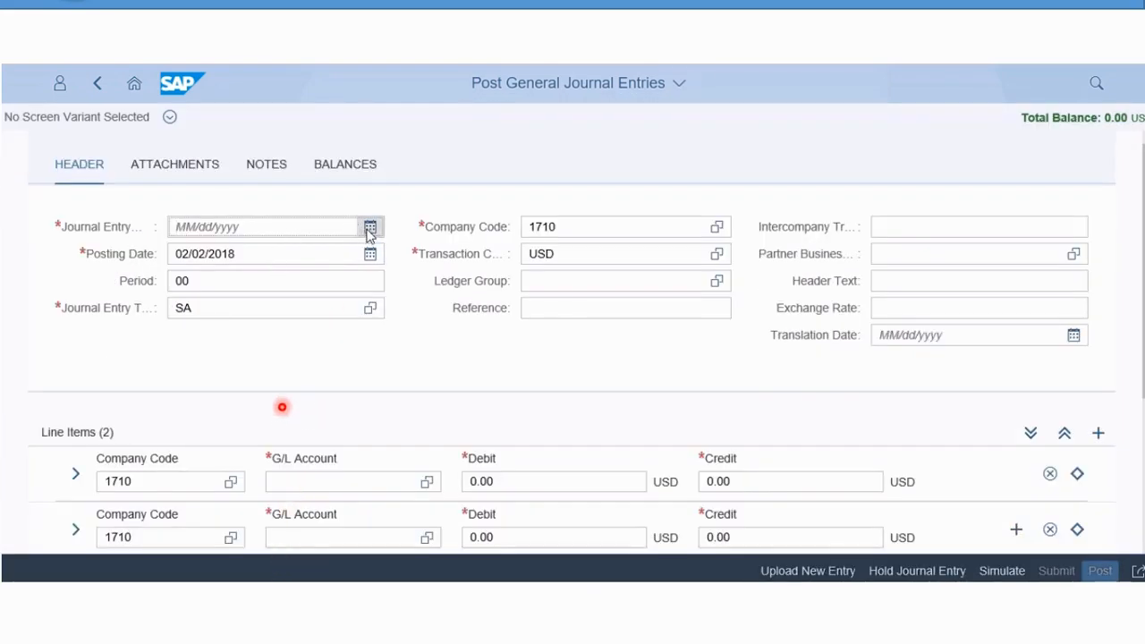
left_click(369, 226)
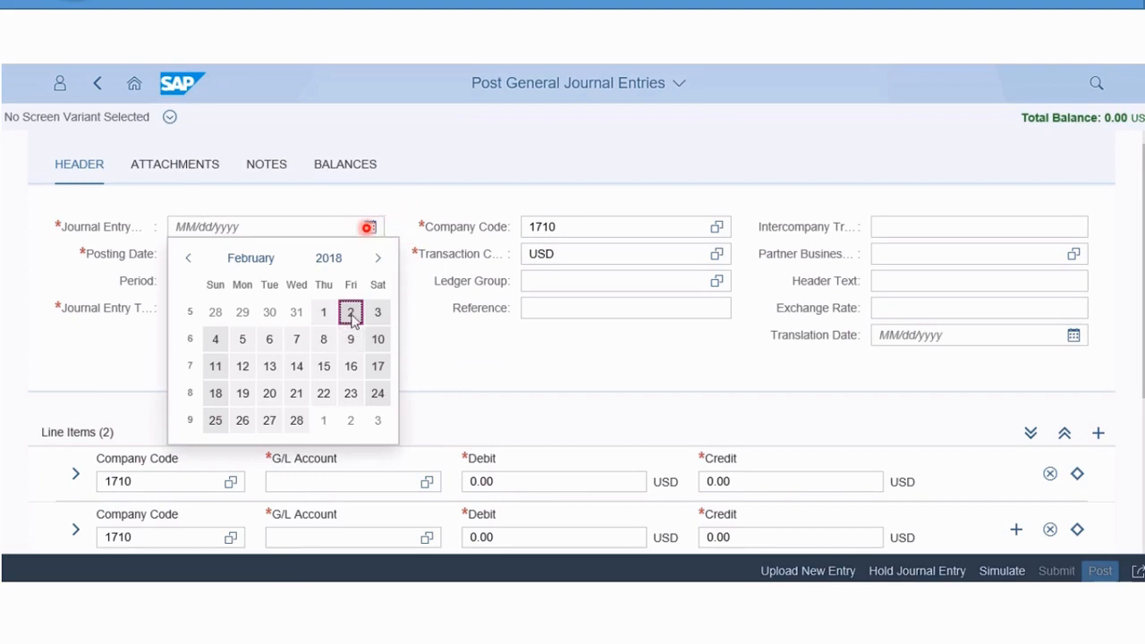
left_click(351, 311)
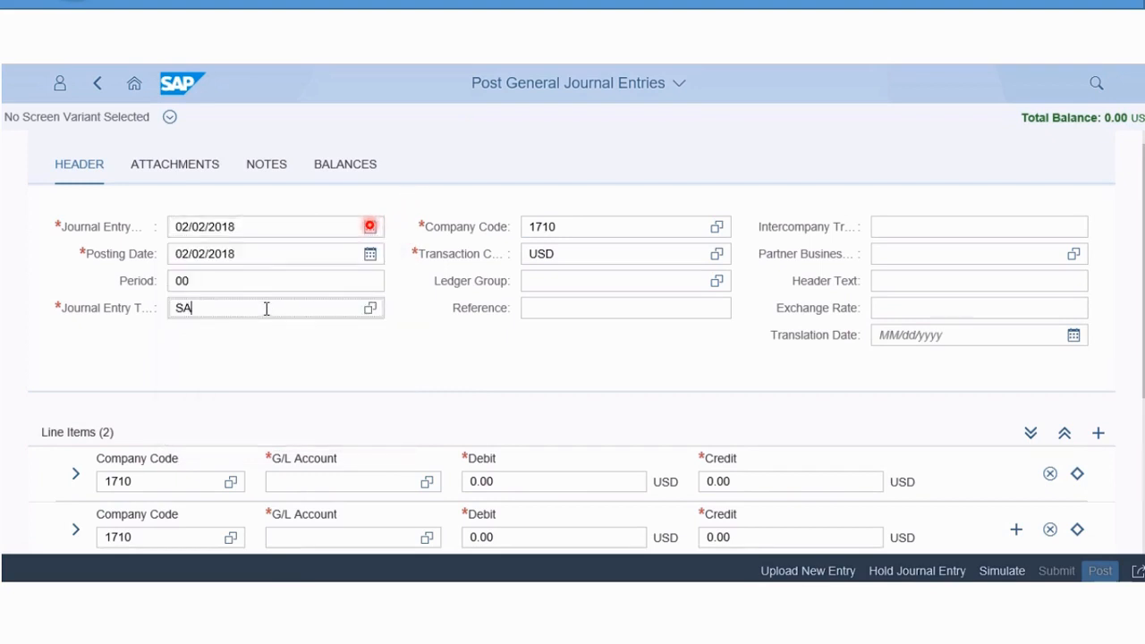
Enter reference TEST REF and header text 'Header text 1'.
left_click(627, 225)
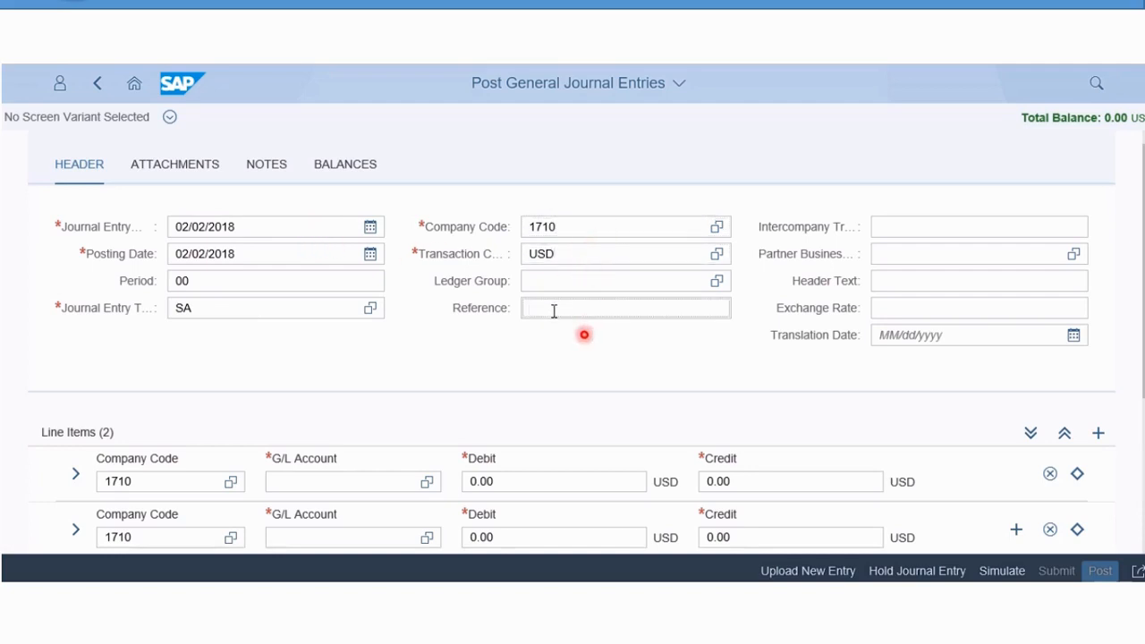
type("test")
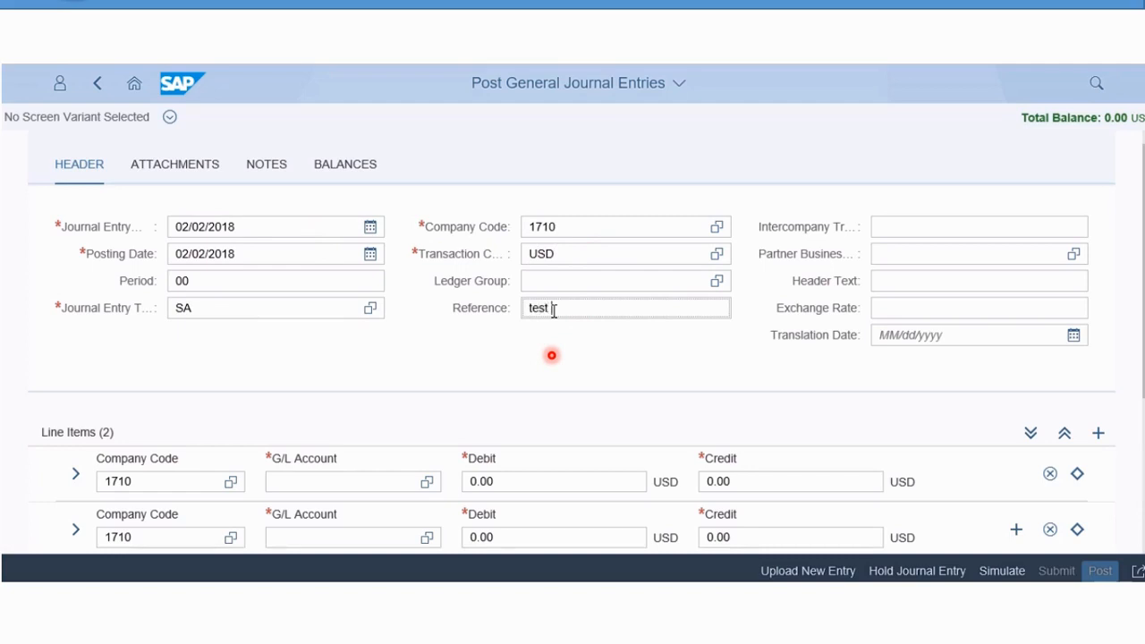
type("ref")
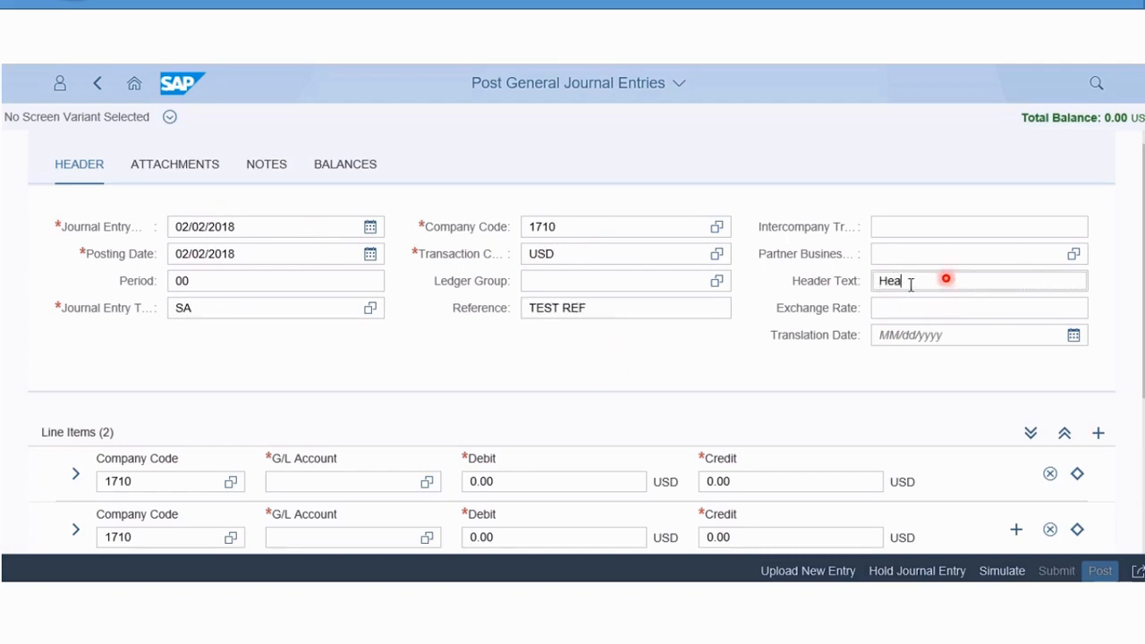
type("Header te")
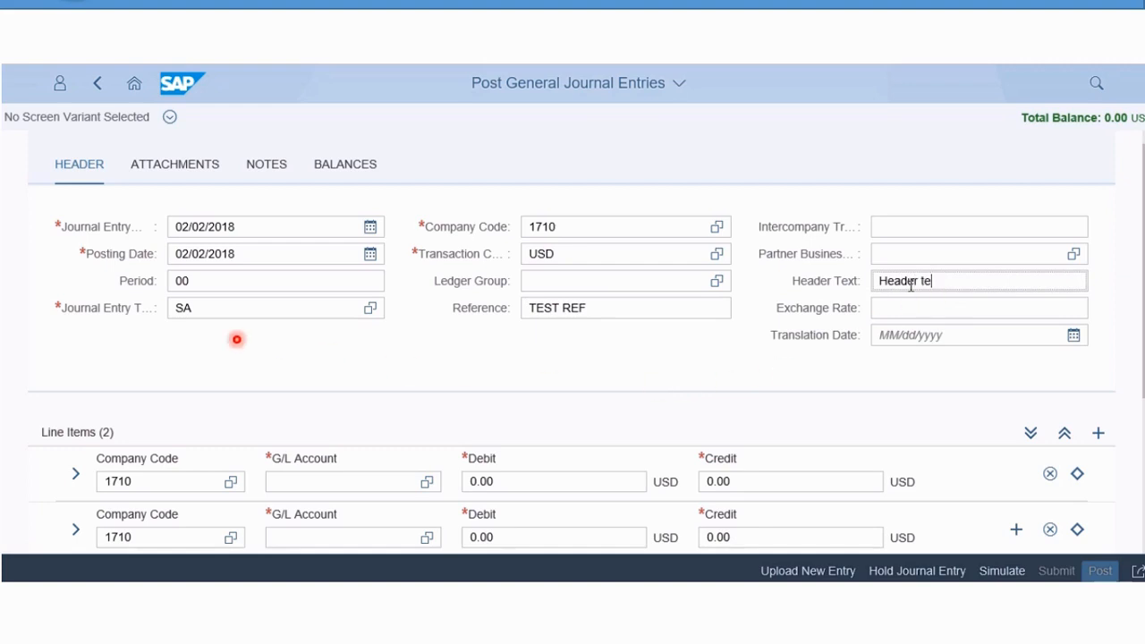
type("xt 1")
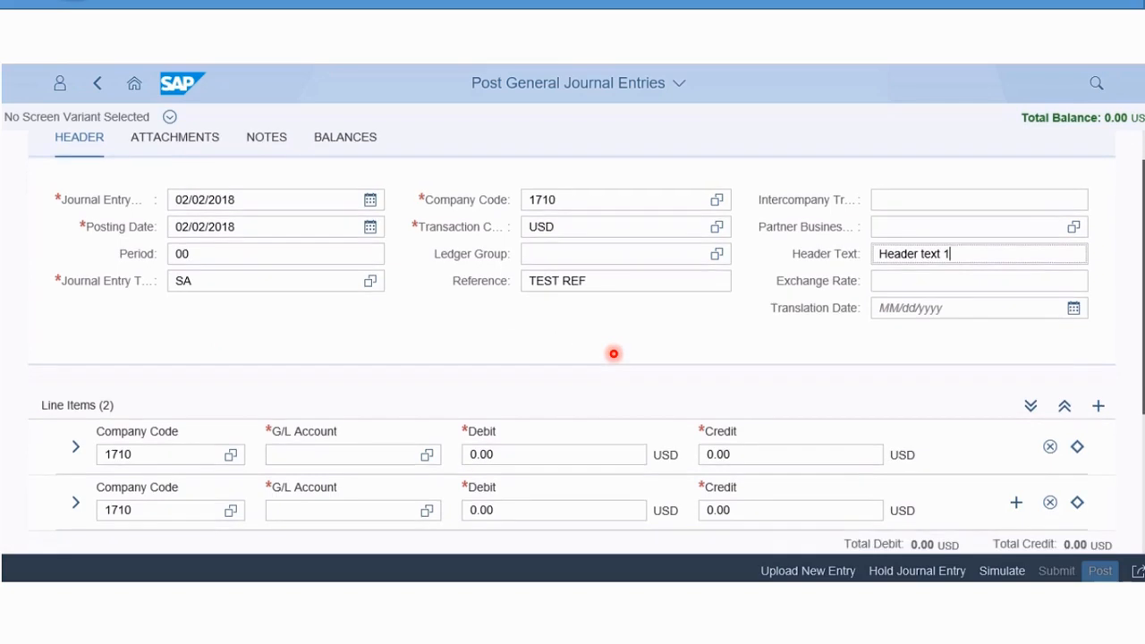
Add the first line item debiting 2,500.00 to G/L account 63006000.
scroll("down", 3)
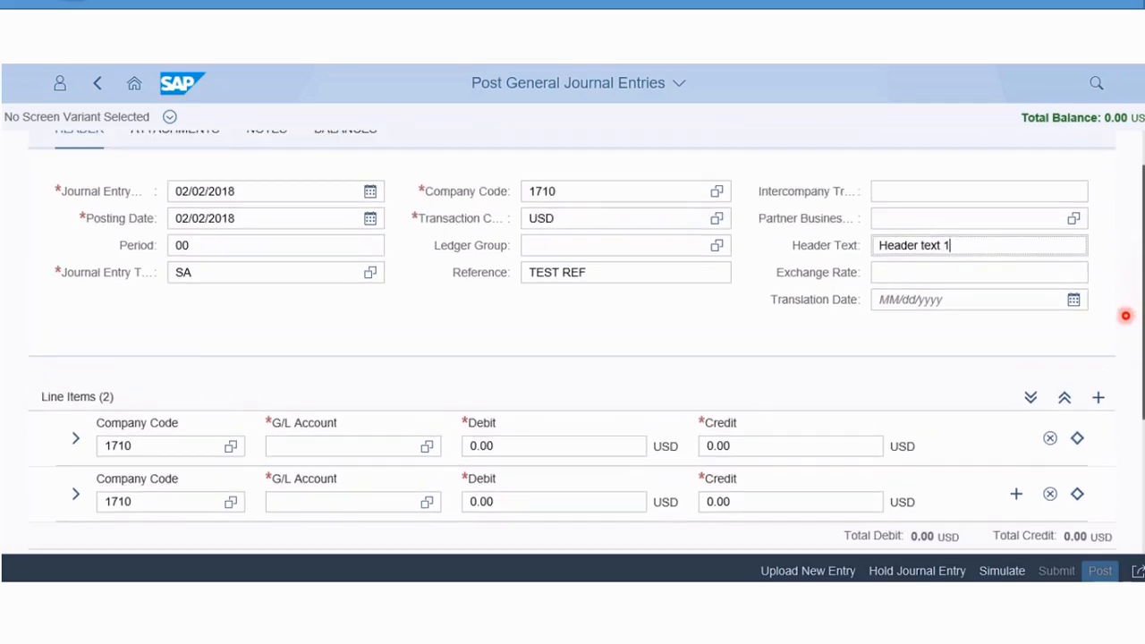
scroll("down", 3)
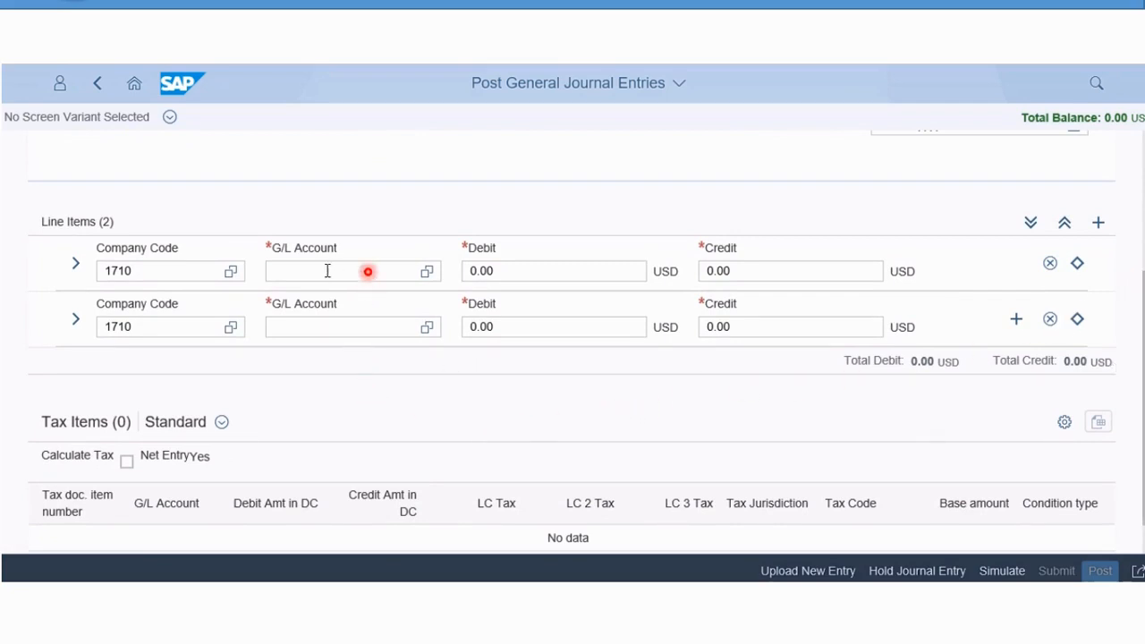
type("tel")
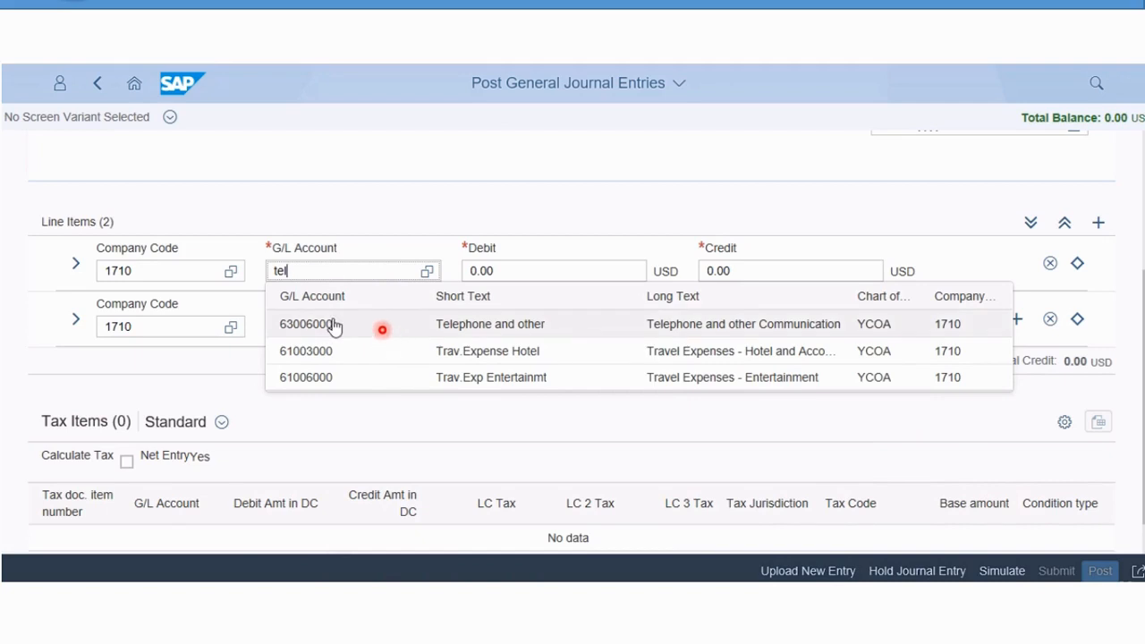
left_click(304, 324)
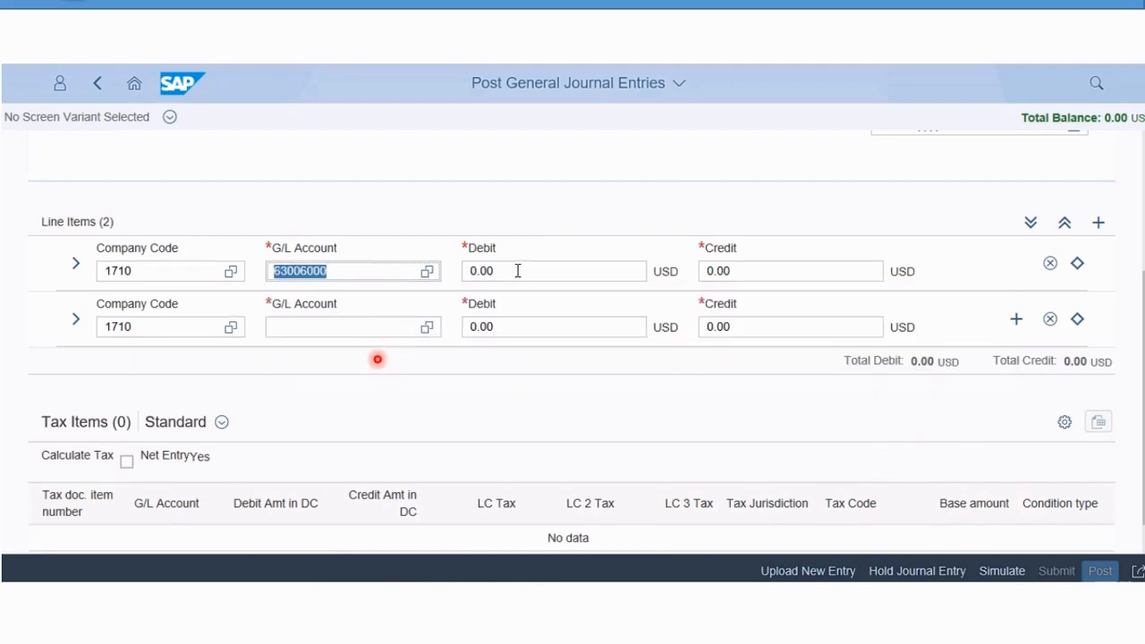
type("25")
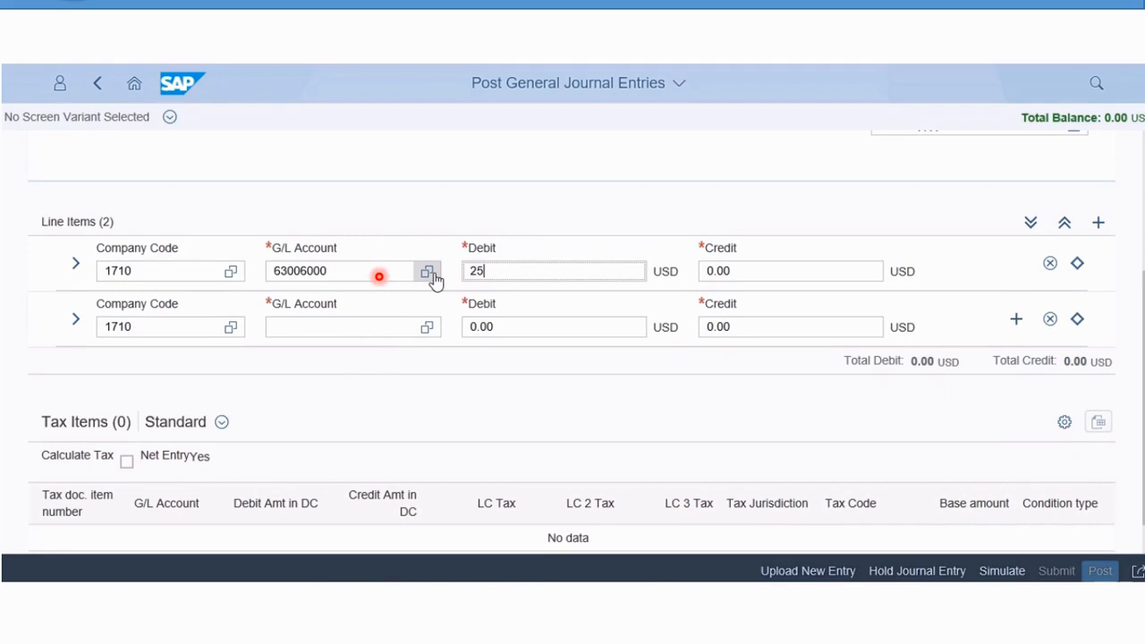
type("00")
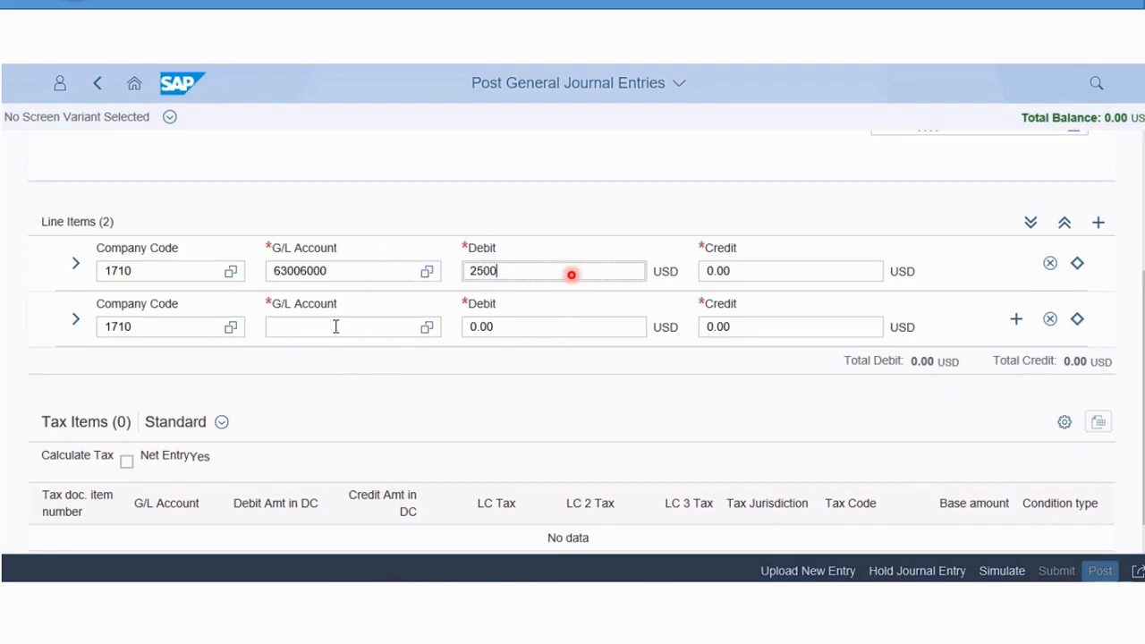
Add the second line item crediting 2,500.00 to G/L account 12561000, balancing the entry.
left_click(349, 326)
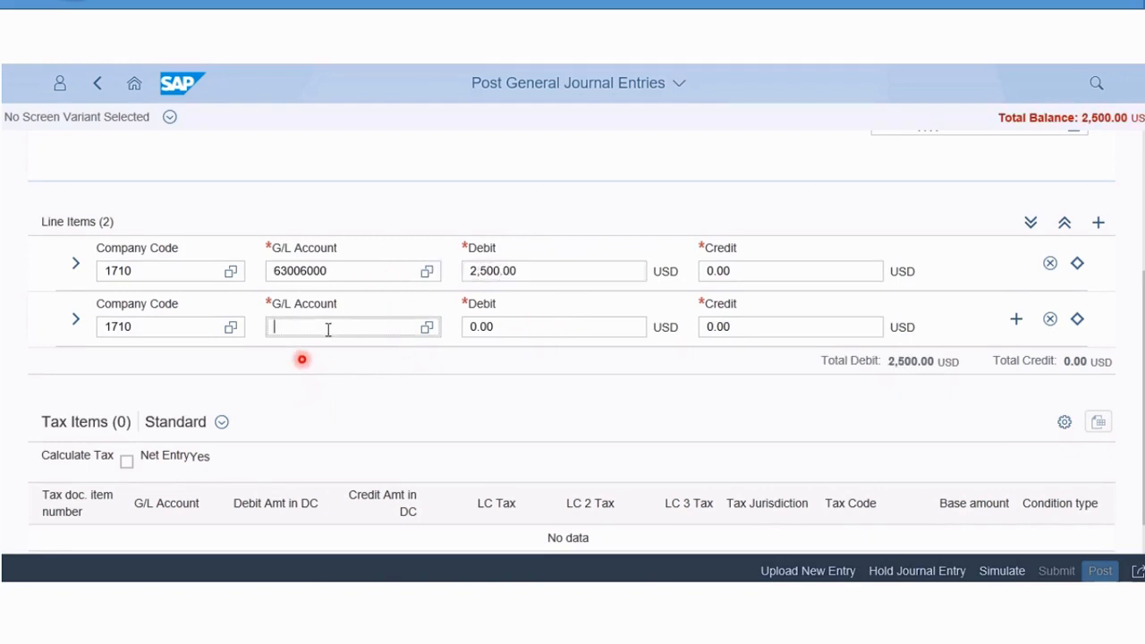
type("pr")
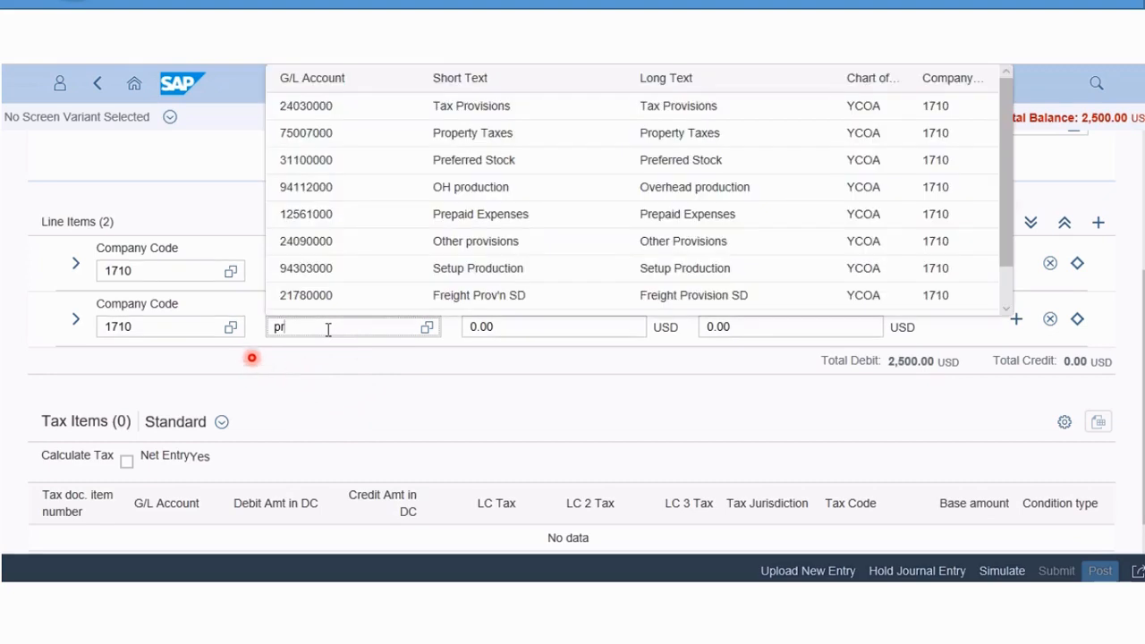
type("e")
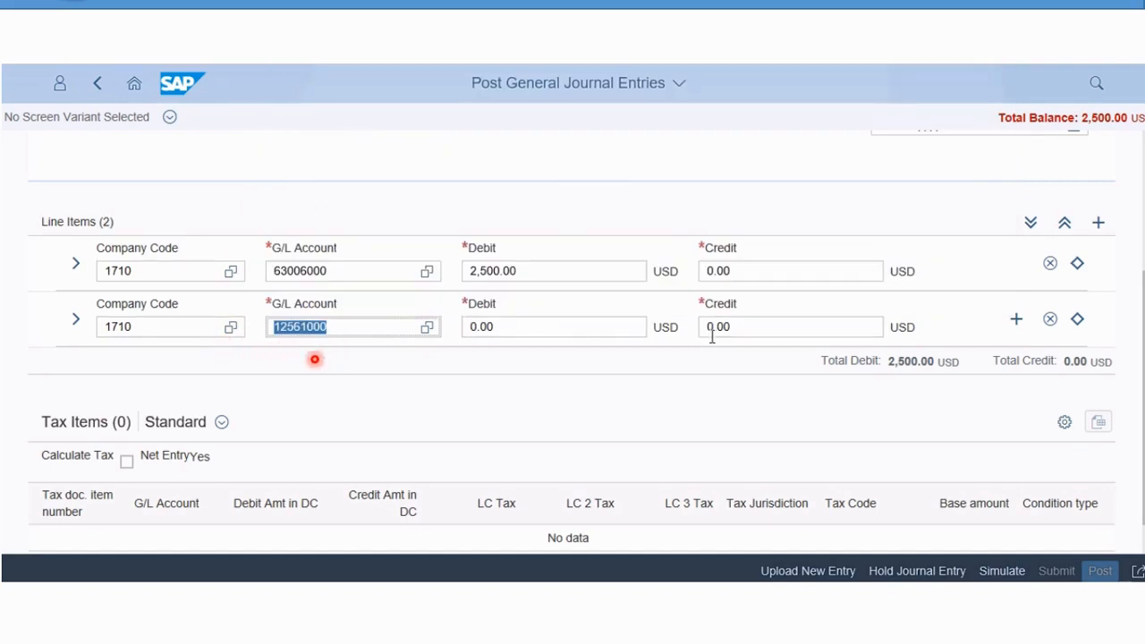
left_click(791, 325)
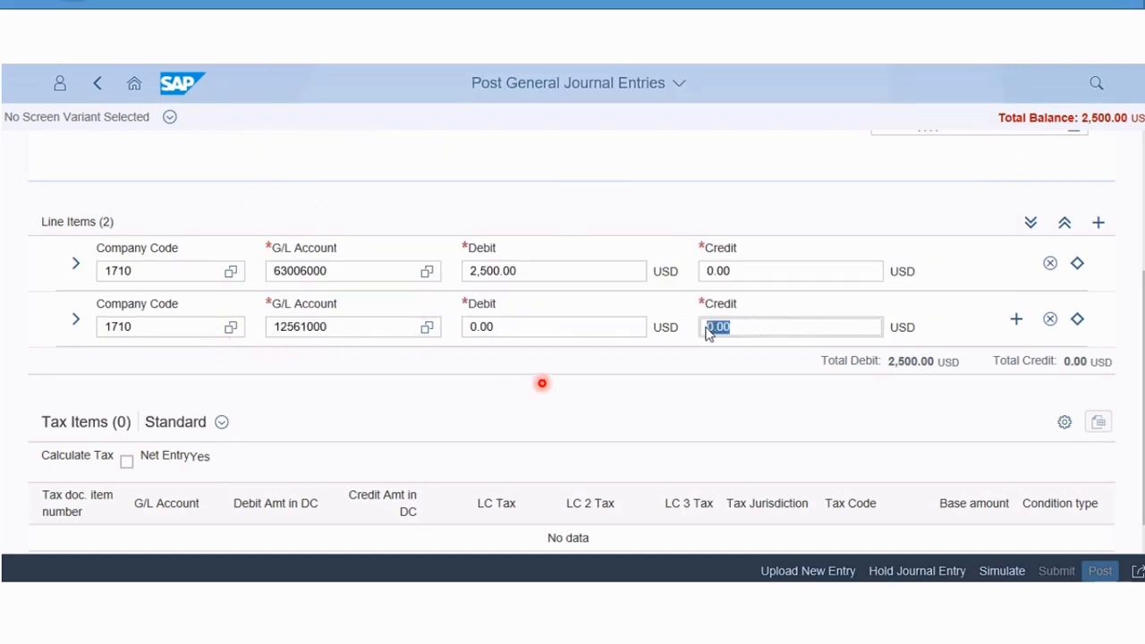
type("2500")
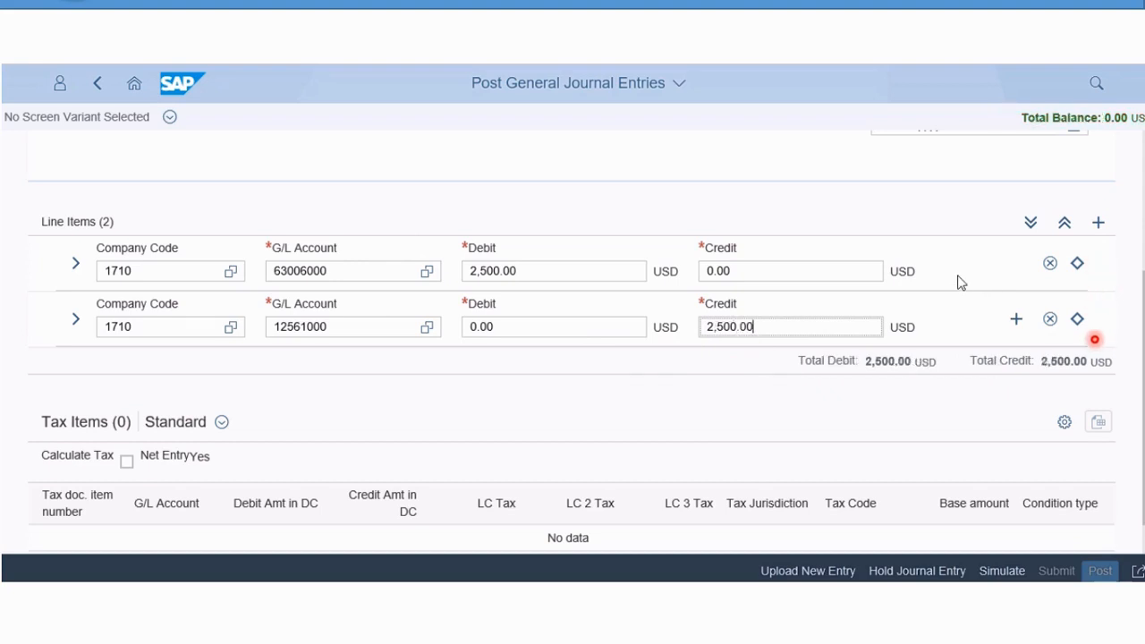
Expand the detail fields of the 63006000 debit line after peeking at the second line.
left_click(75, 318)
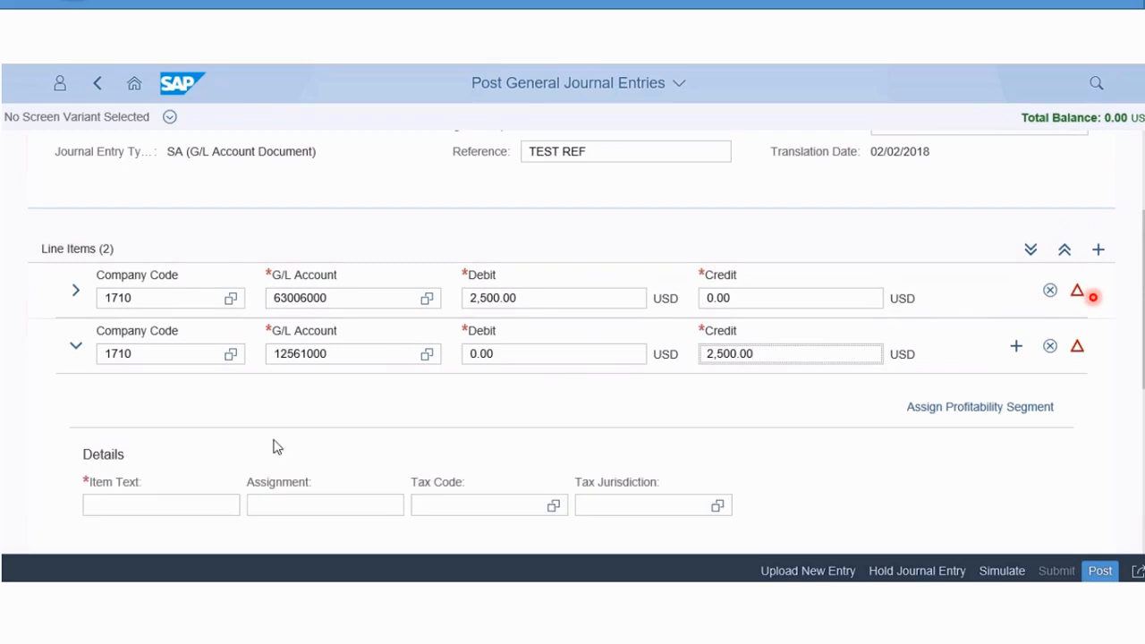
left_click(75, 347)
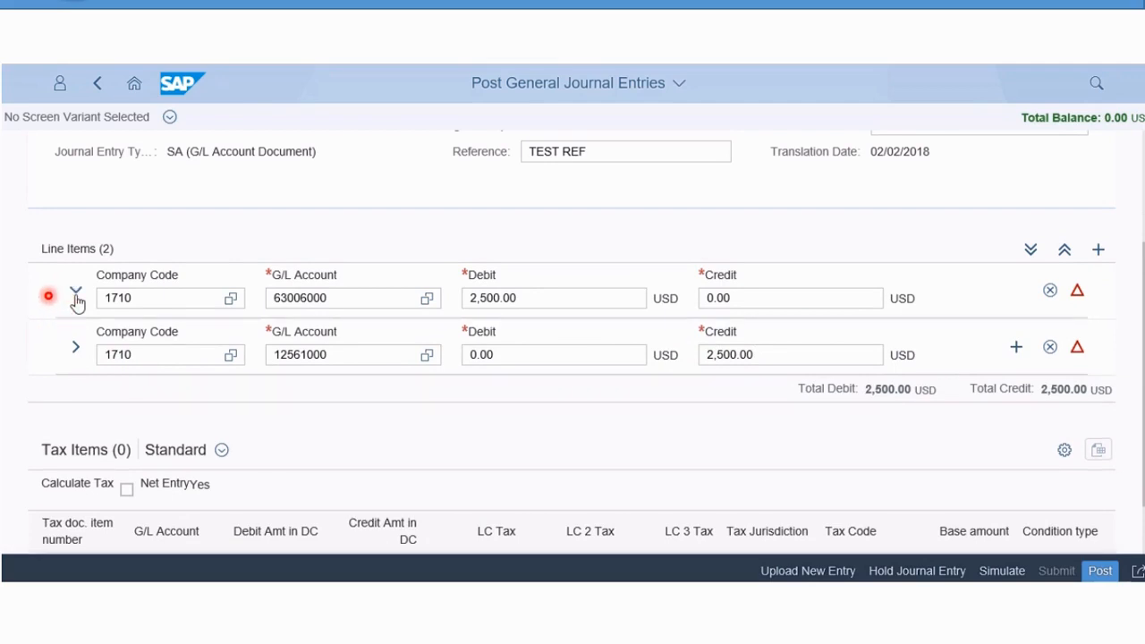
left_click(75, 297)
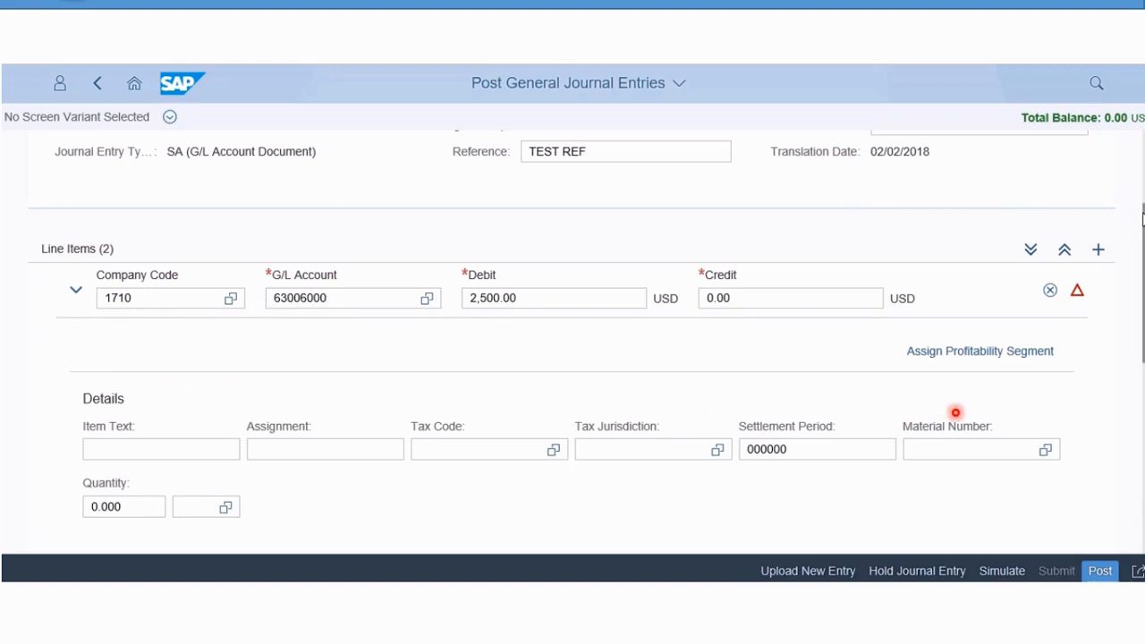
Give the debit line the item text 'Phone bill'.
scroll("down", 3)
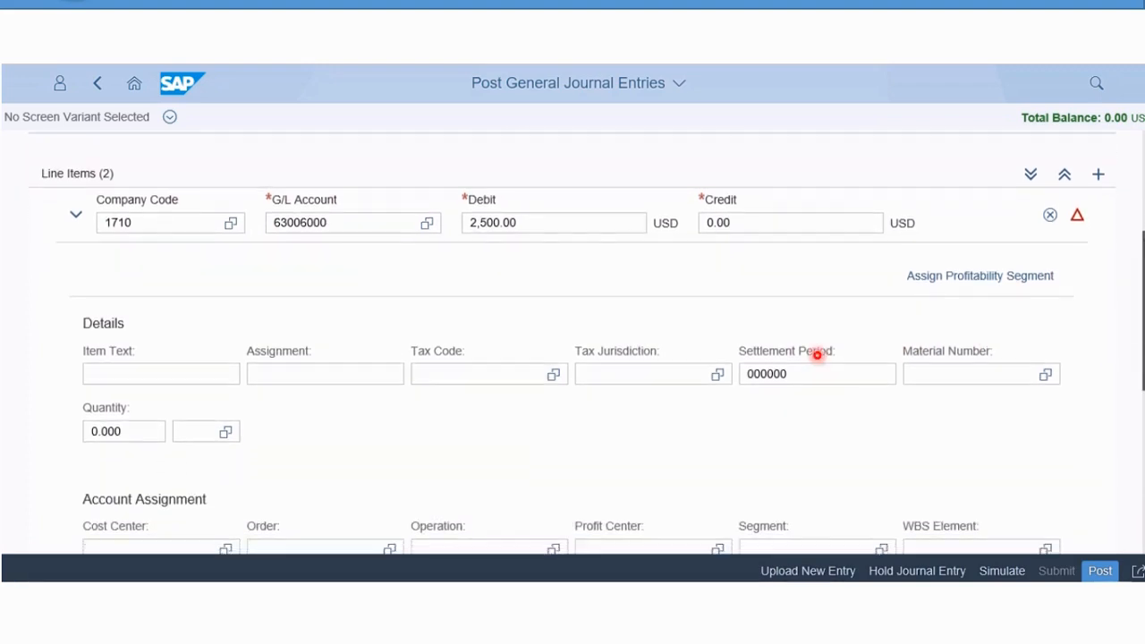
scroll("down", 3)
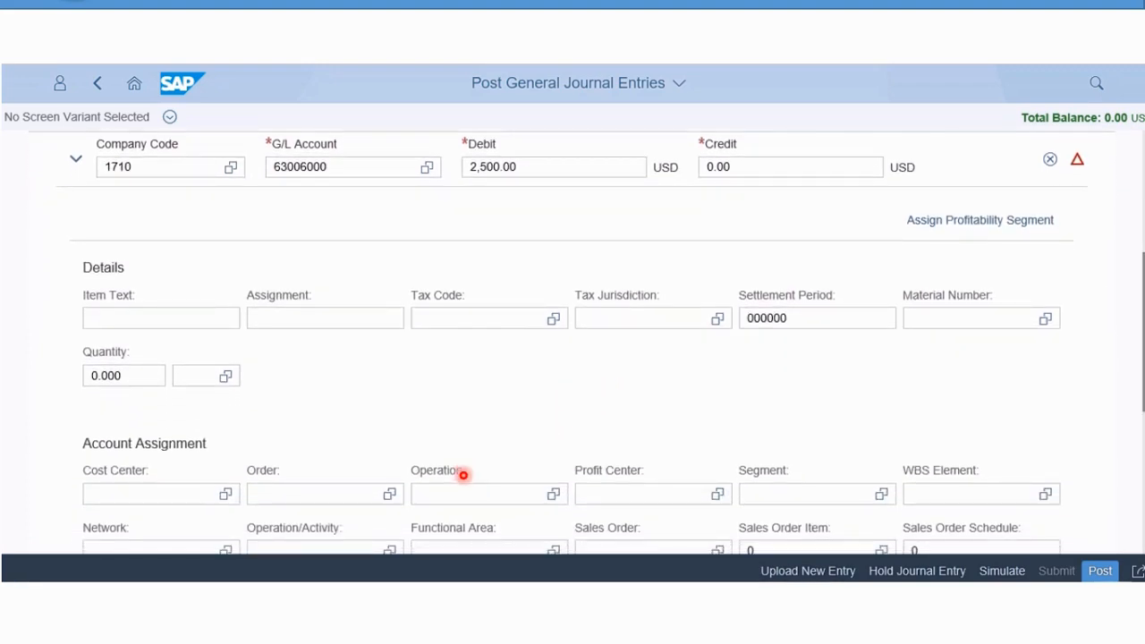
left_click(487, 319)
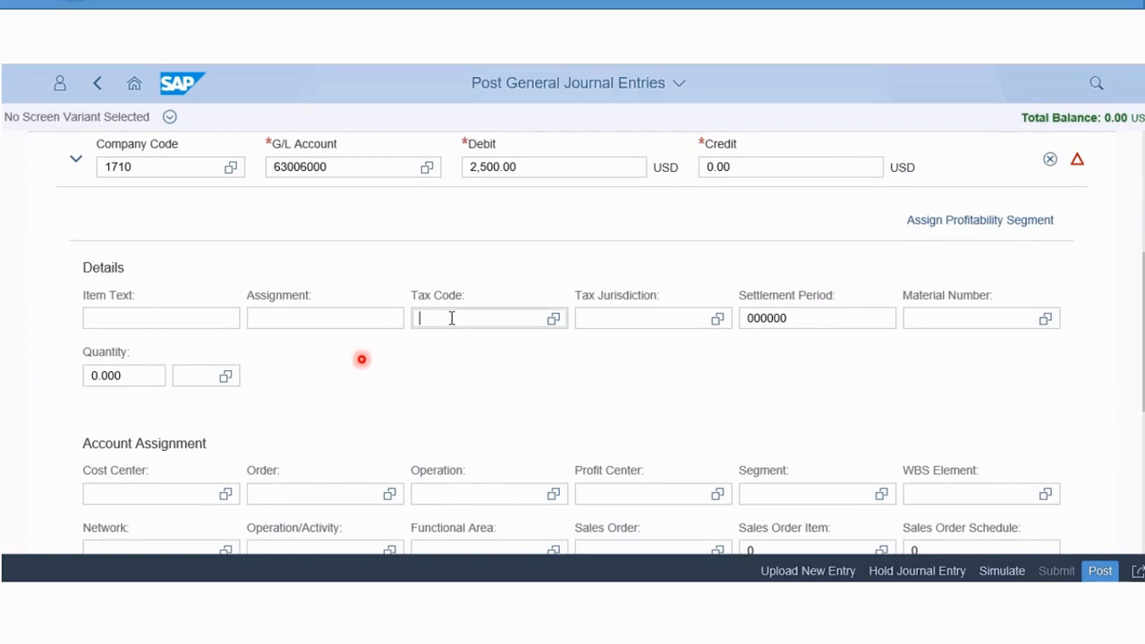
left_click(161, 319)
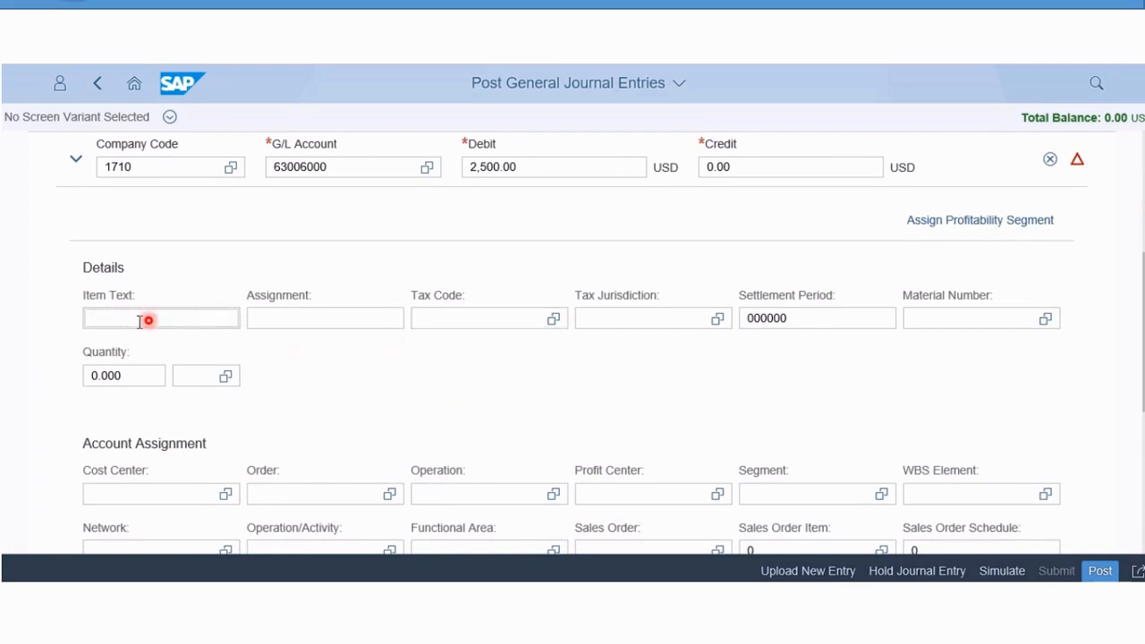
mouse_move(265, 349)
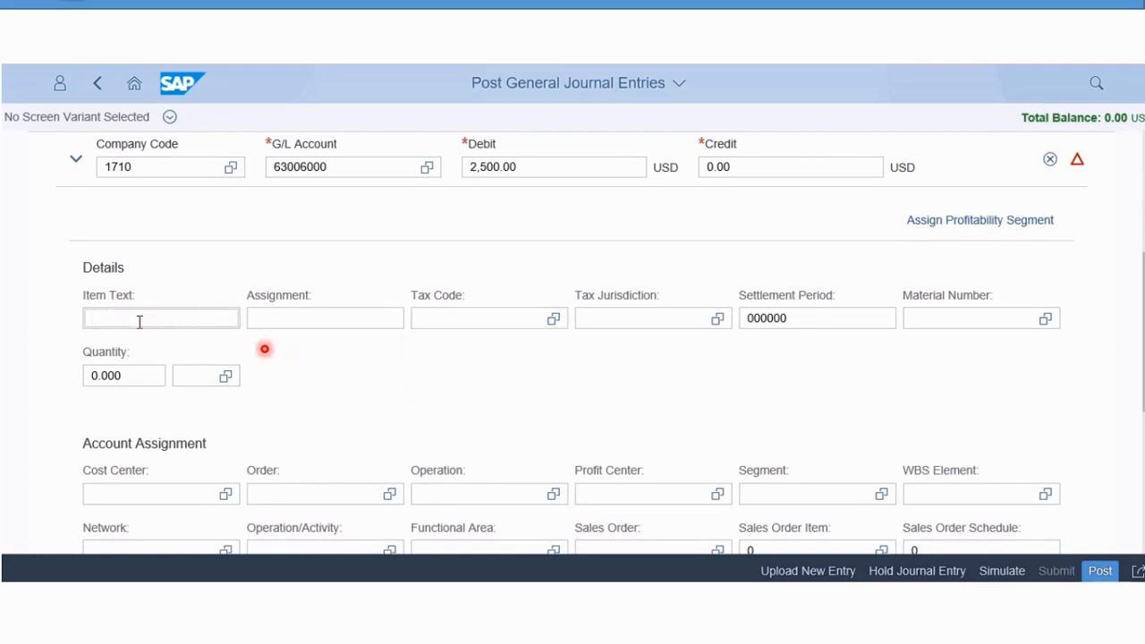
type("Pho")
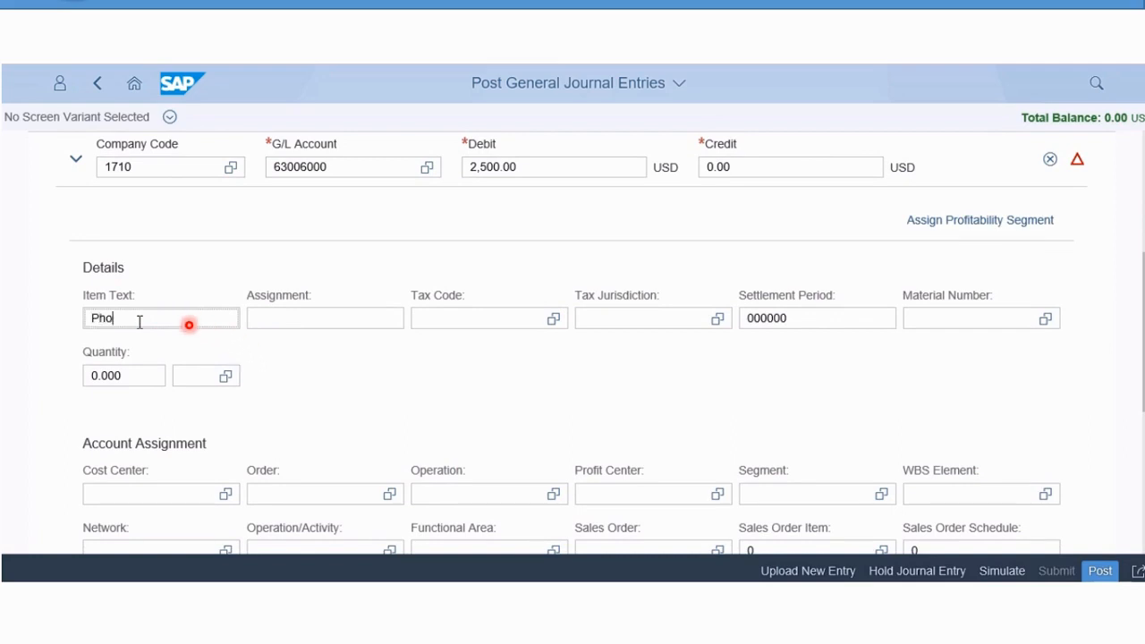
type("ne bill Jan")
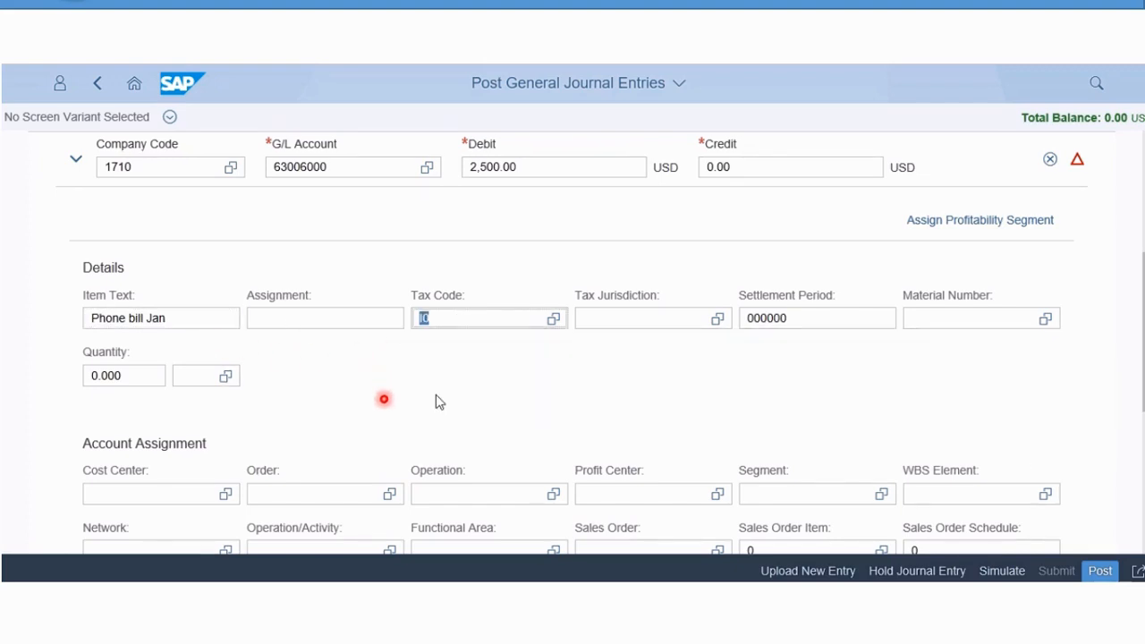
Set the debit line's tax jurisdiction to CA00000000 and enter its cost centre.
left_click(653, 319)
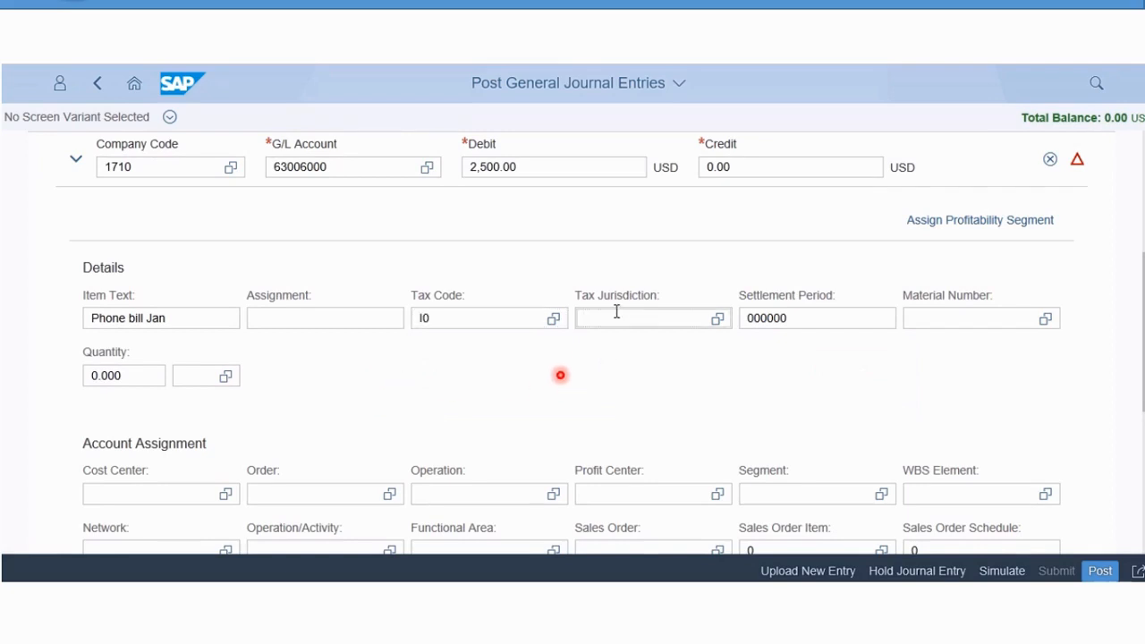
type("ca")
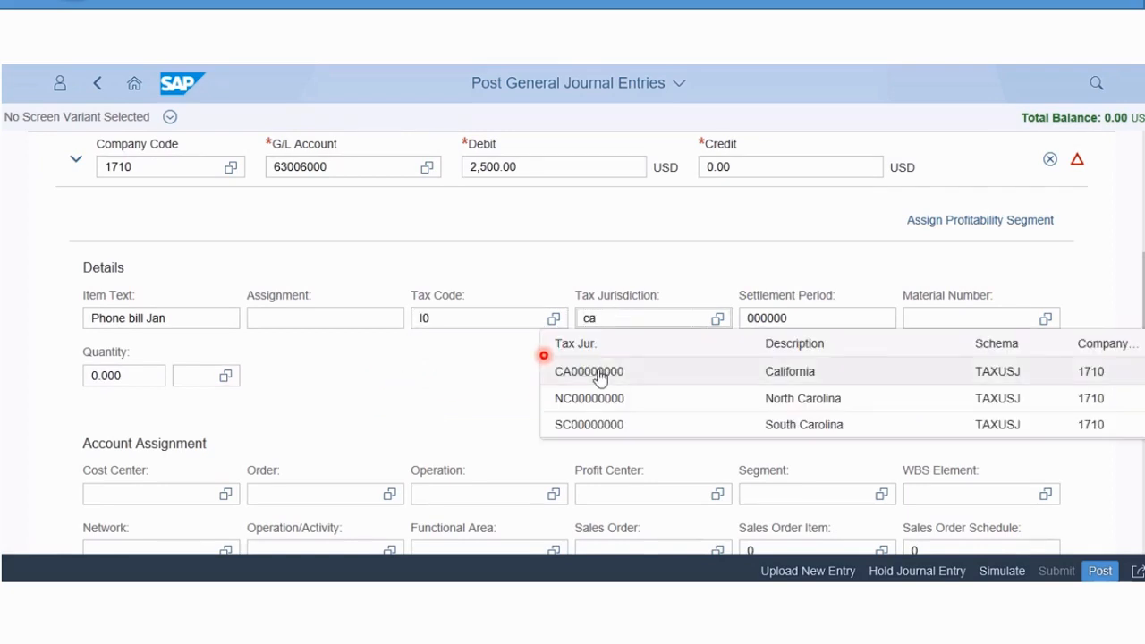
left_click(589, 371)
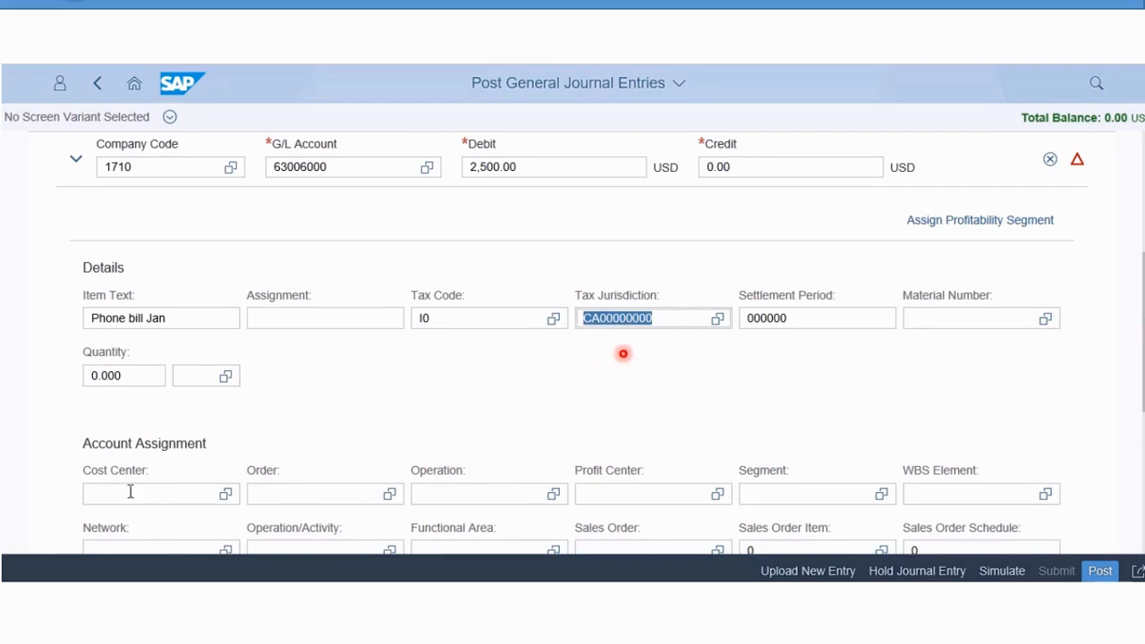
type("m")
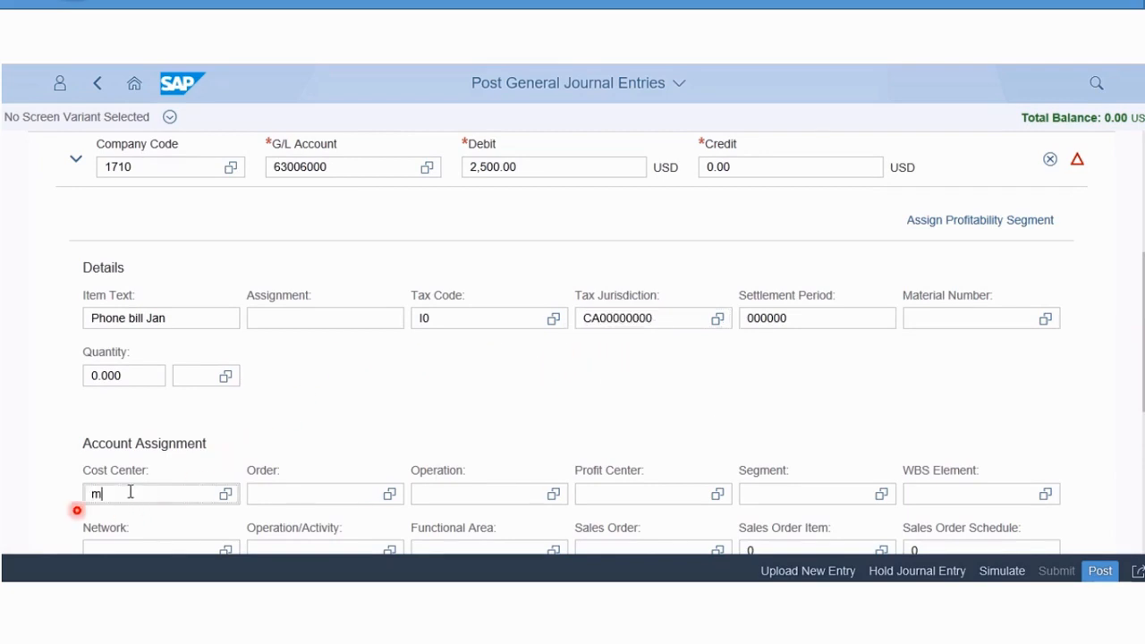
type("ar")
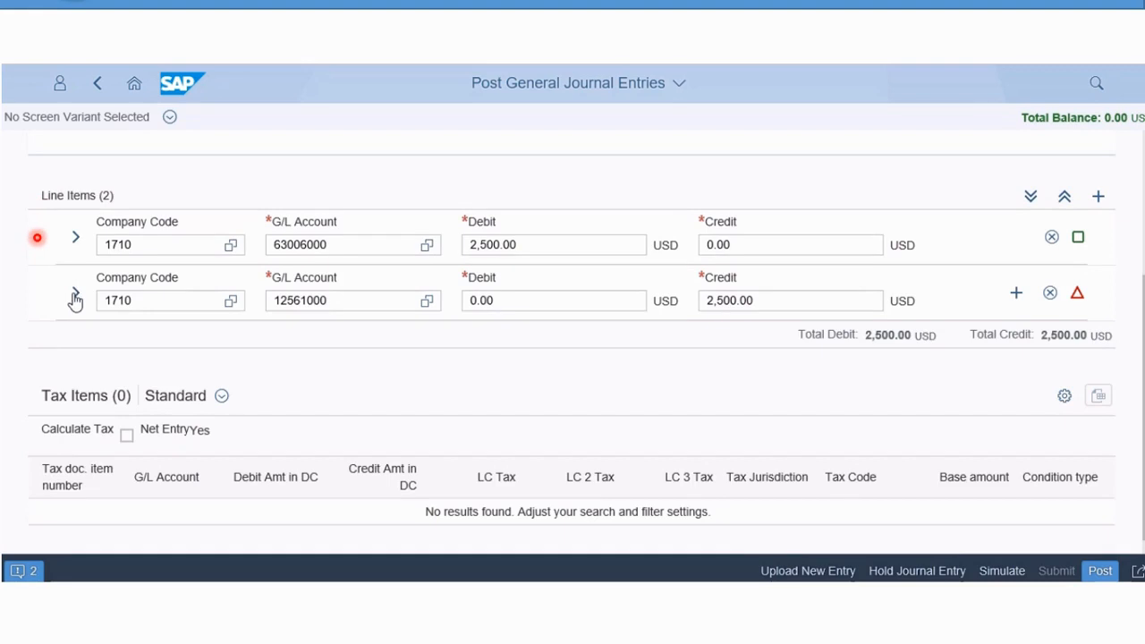
Give the 12561000 credit line the item text 'telephone bill'.
left_click(75, 293)
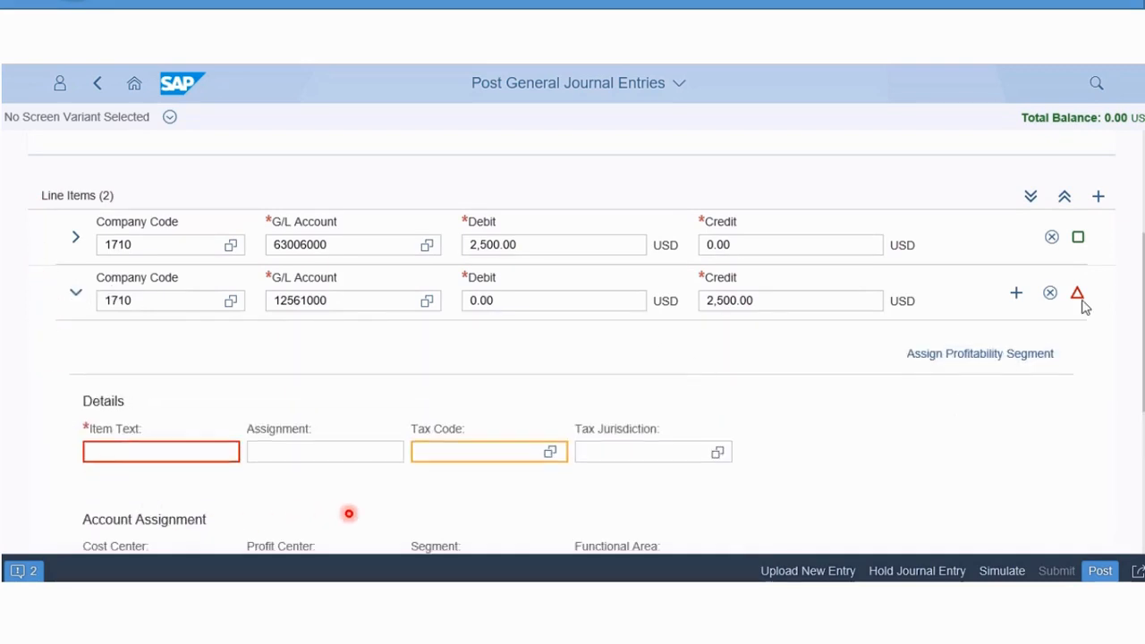
left_click(162, 451)
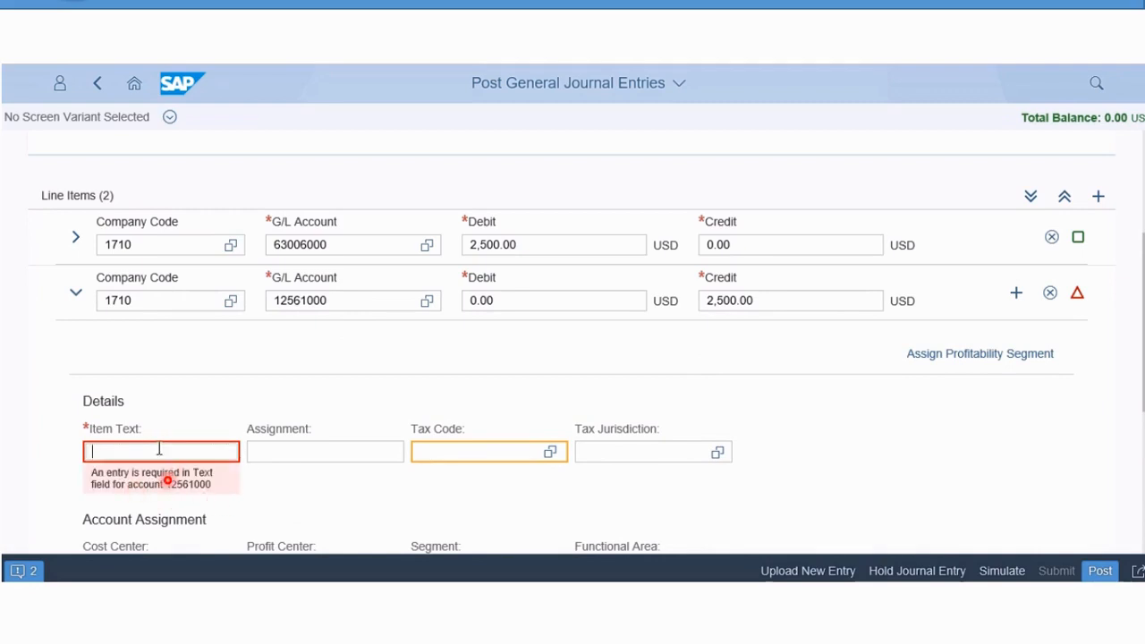
type("telephone b")
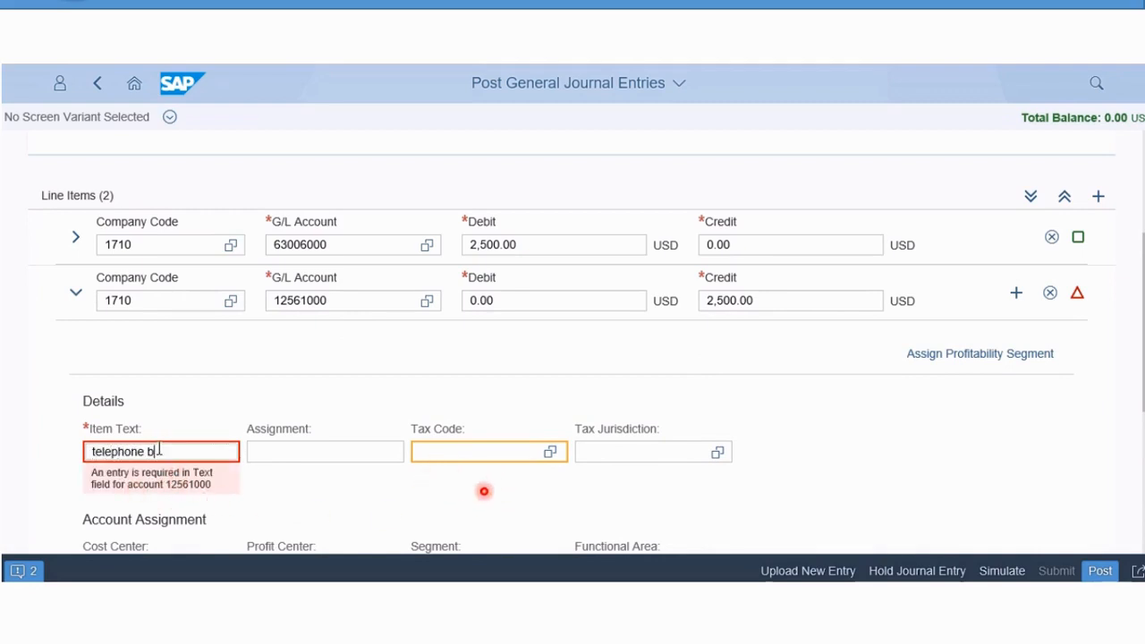
type("ill")
left_click(491, 451)
type("I0")
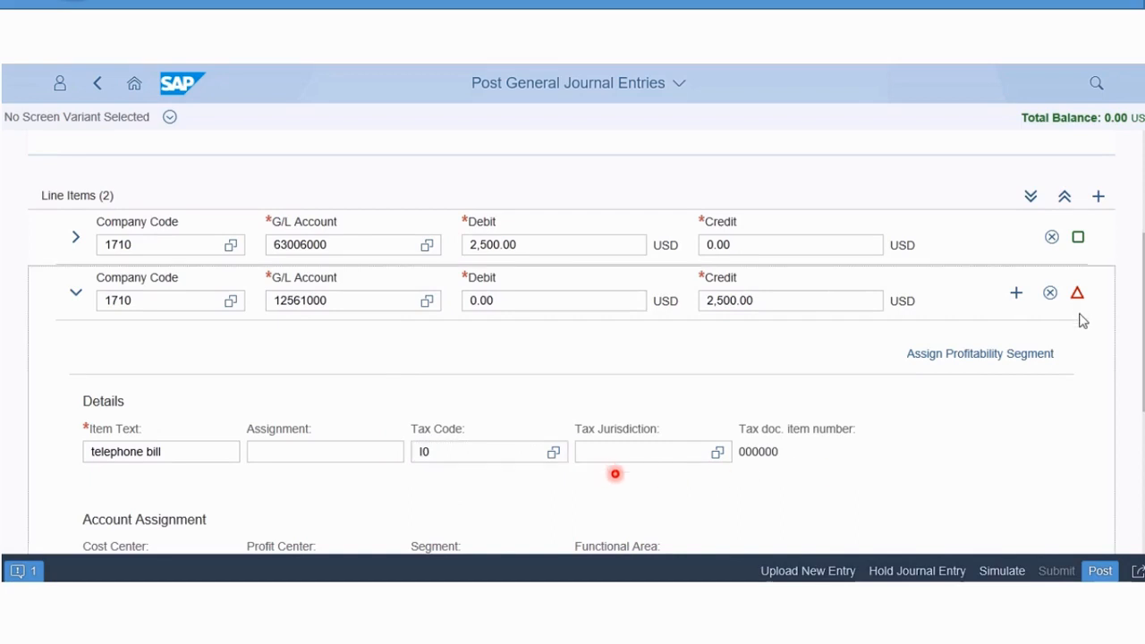
mouse_move(662, 390)
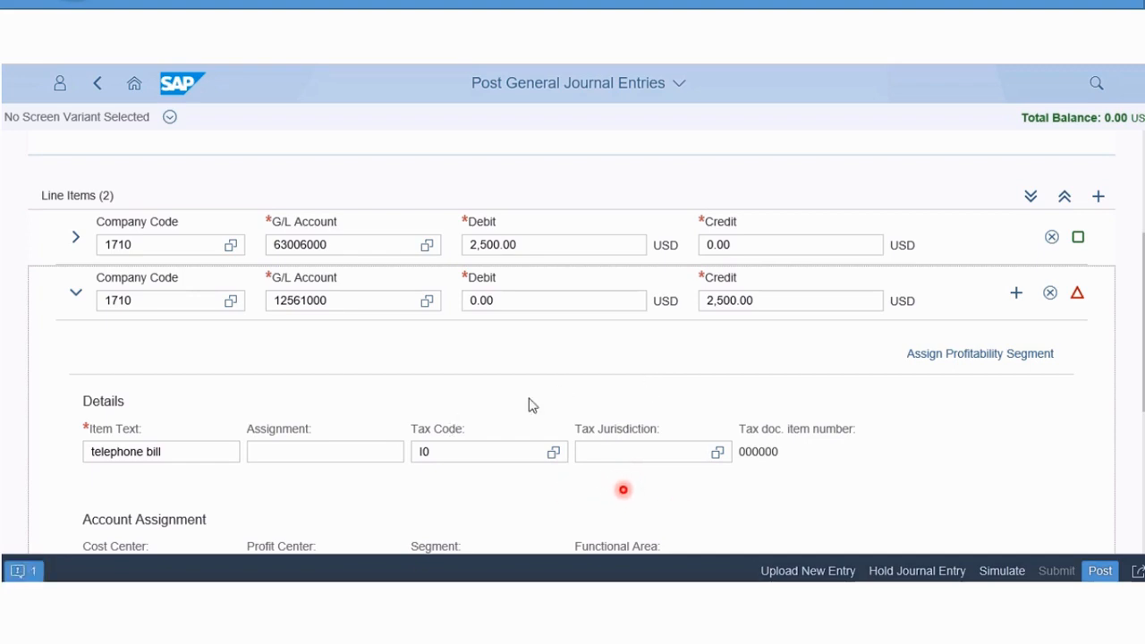
Set the credit line's tax jurisdiction to CA00000000.
left_click(644, 451)
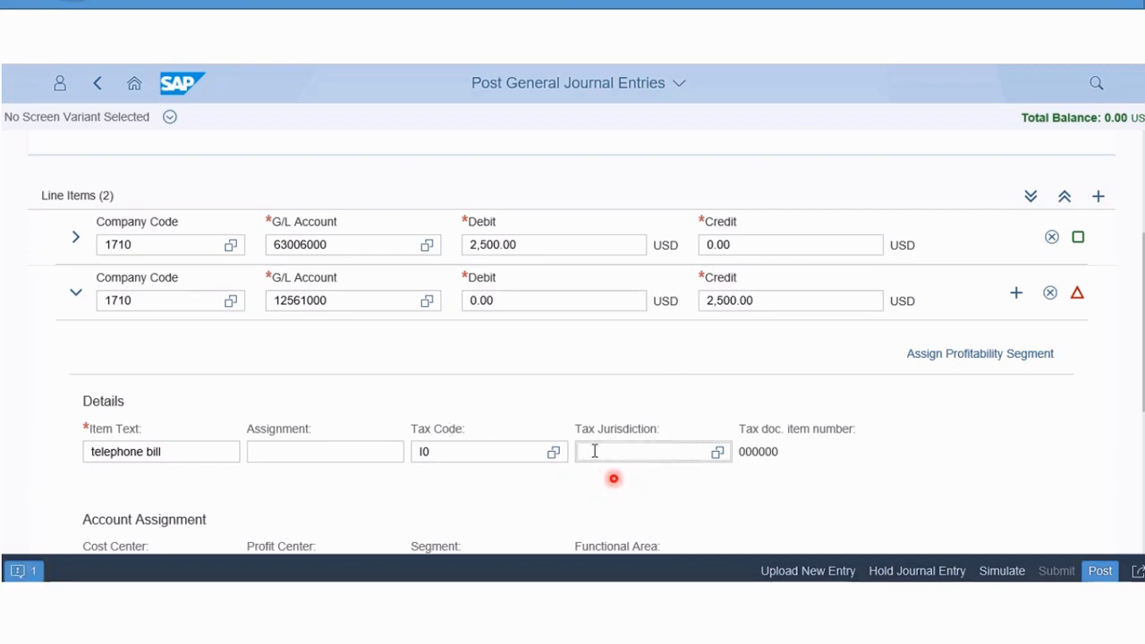
type("ca")
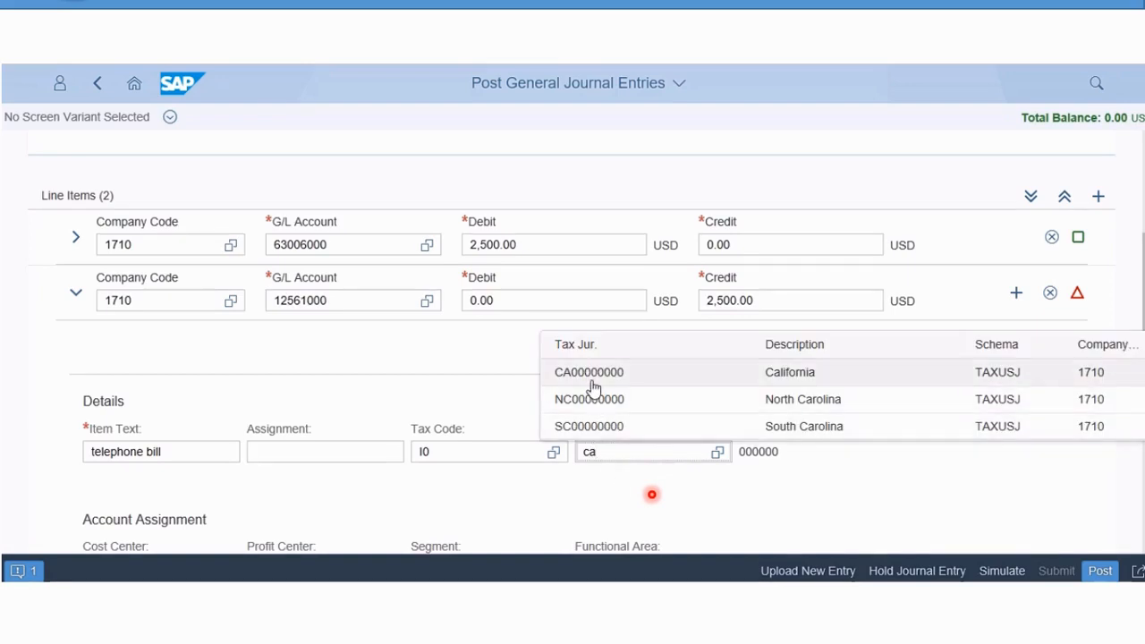
left_click(589, 373)
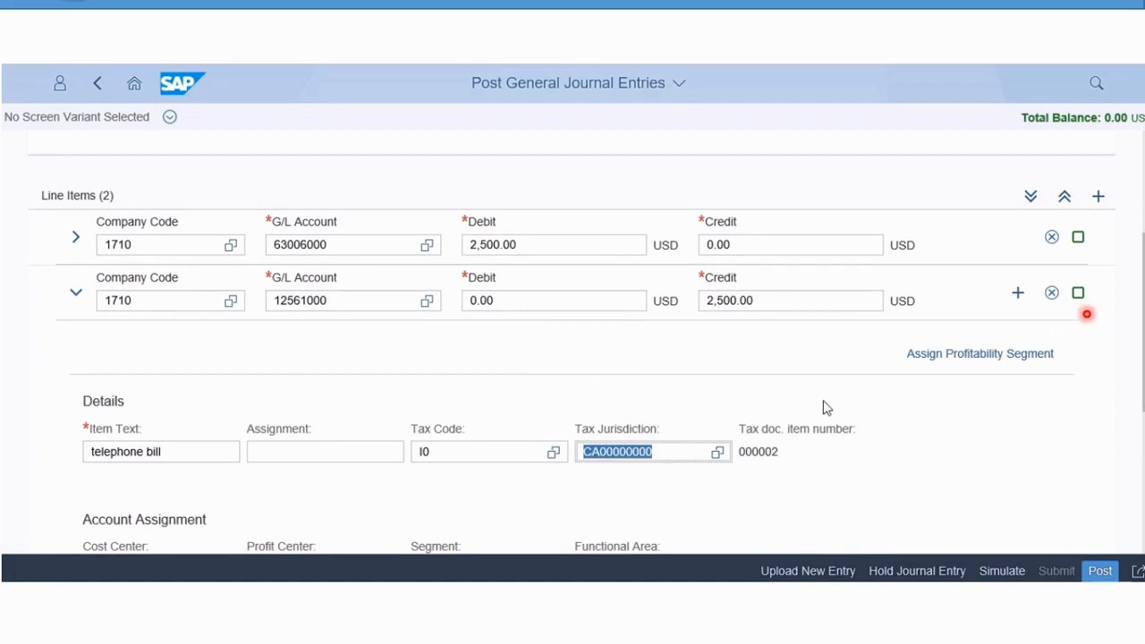
mouse_move(1059, 333)
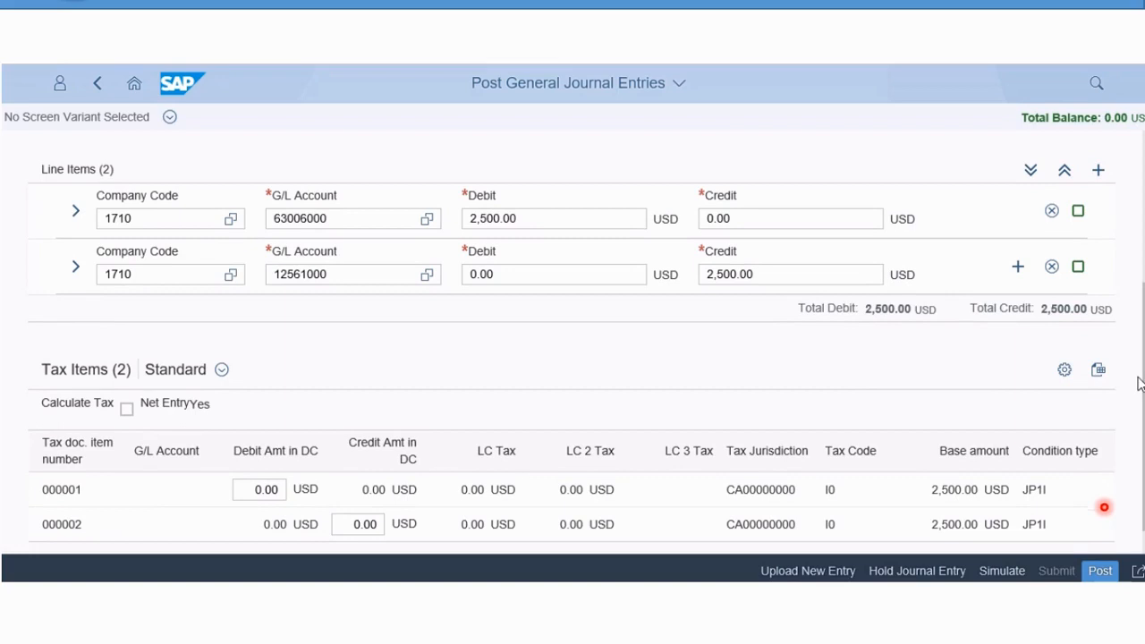
Review the header and line items, then post the journal entry as document 100000016.
scroll("up", 3)
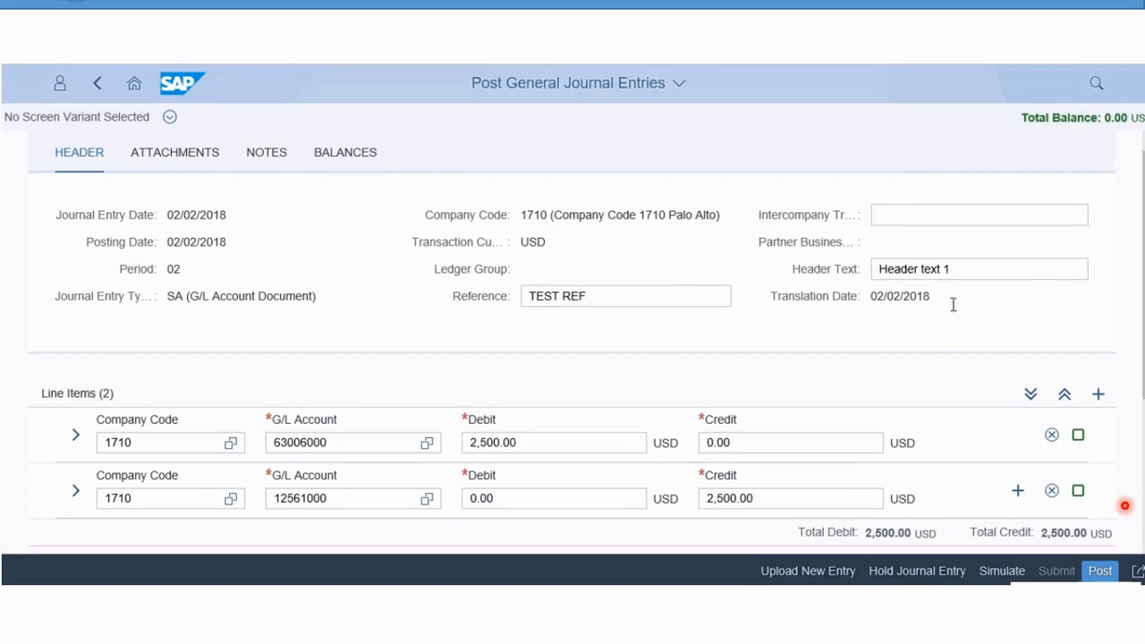
mouse_move(1092, 475)
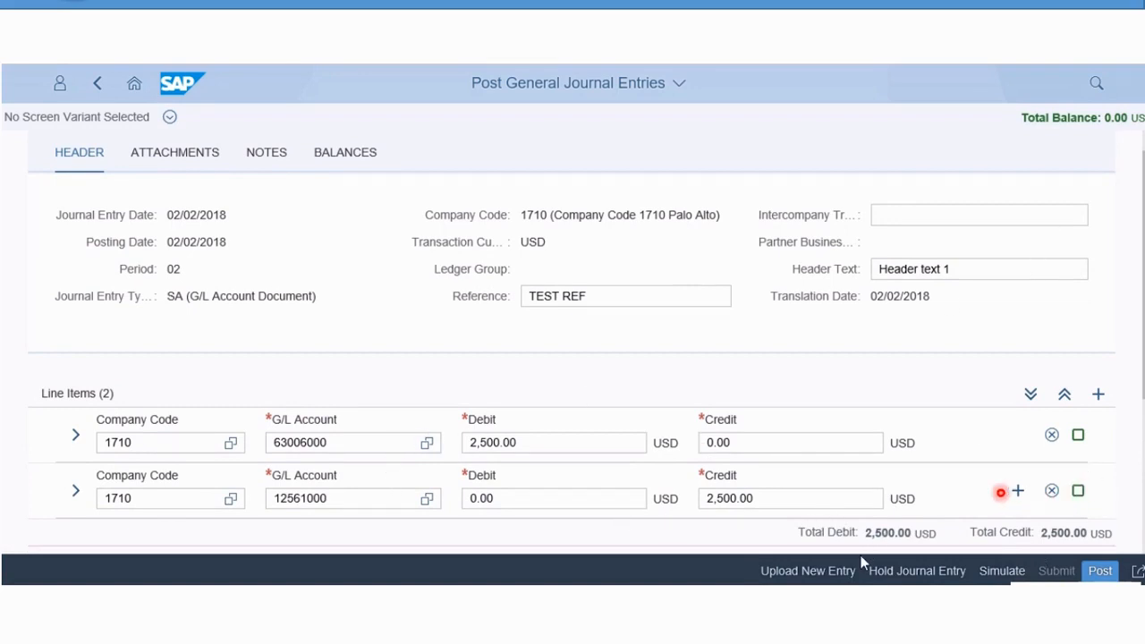
mouse_move(895, 558)
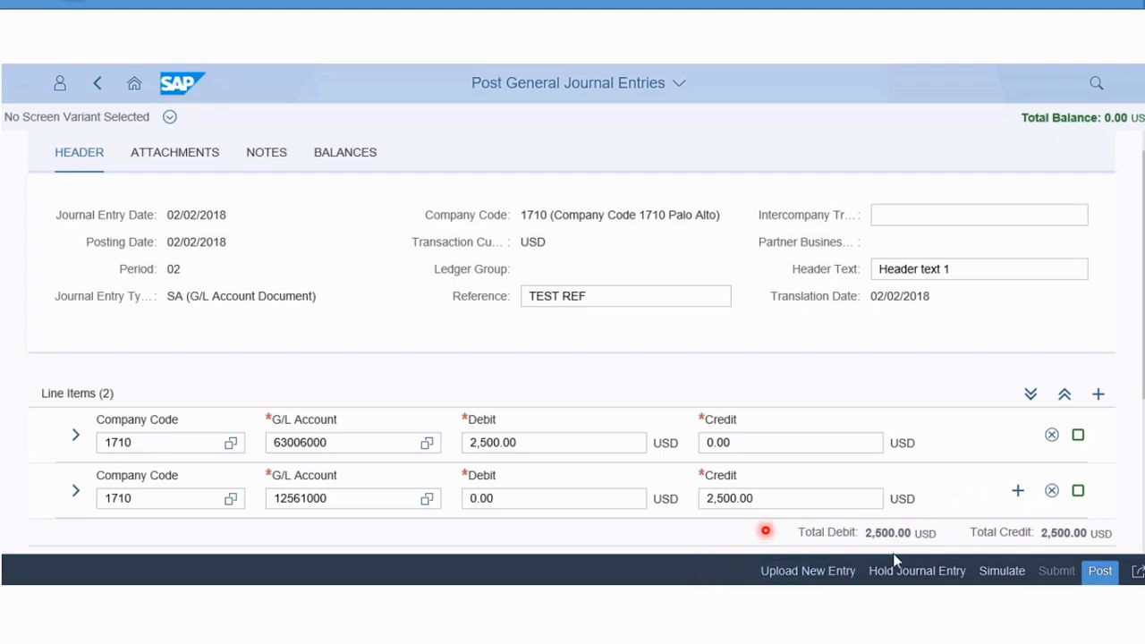
mouse_move(1119, 533)
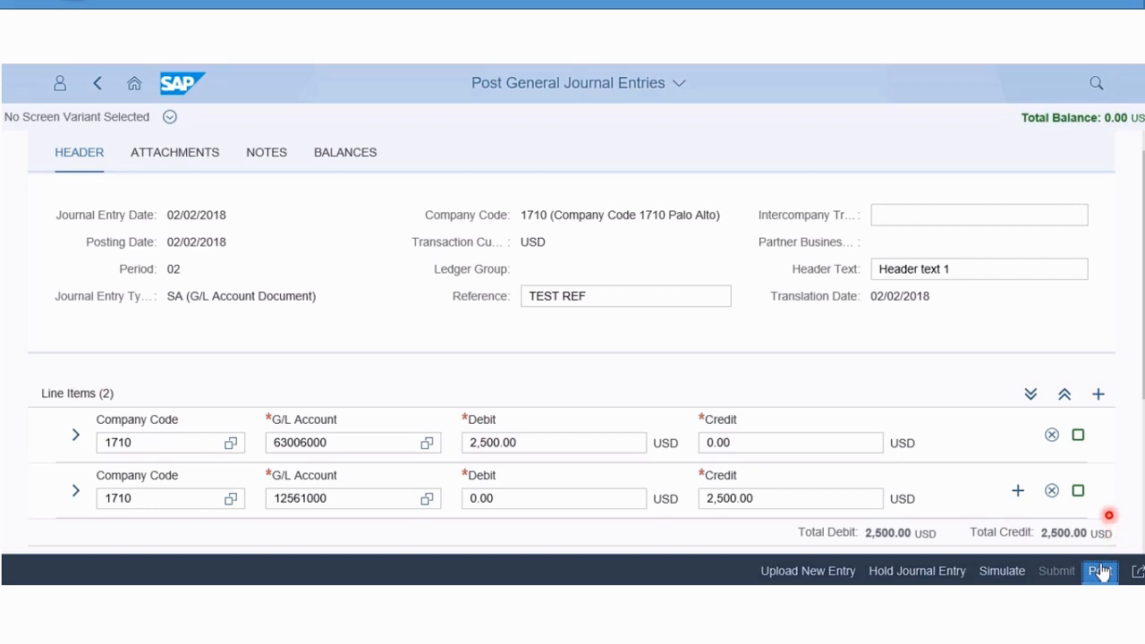
left_click(1099, 571)
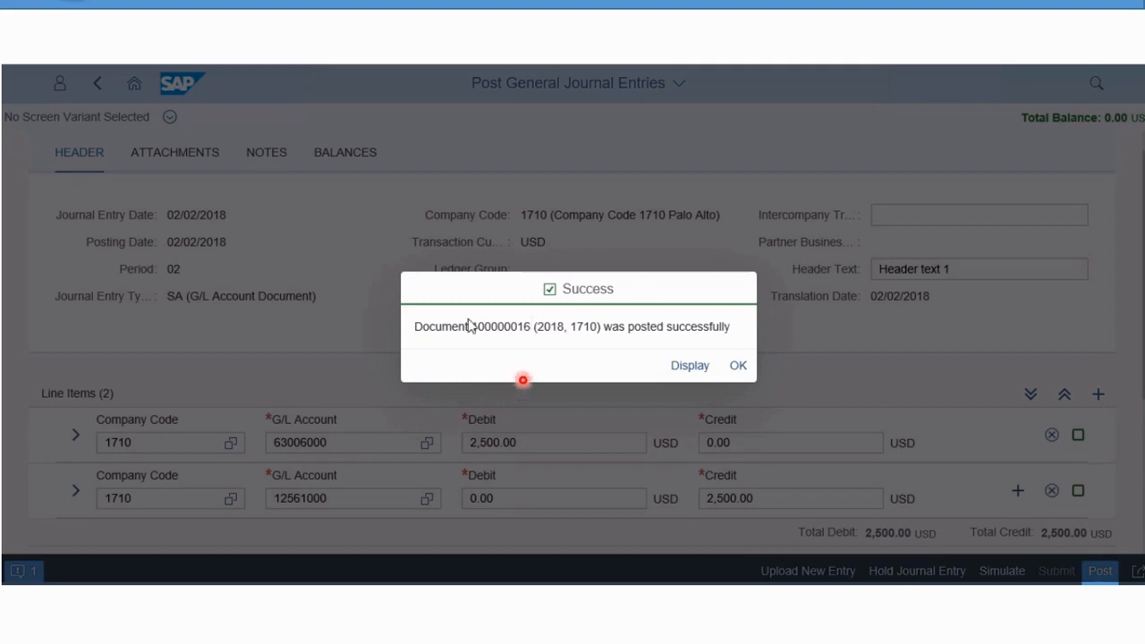
Confirm the success message and return to the SAP Fiori launchpad home.
left_click(737, 365)
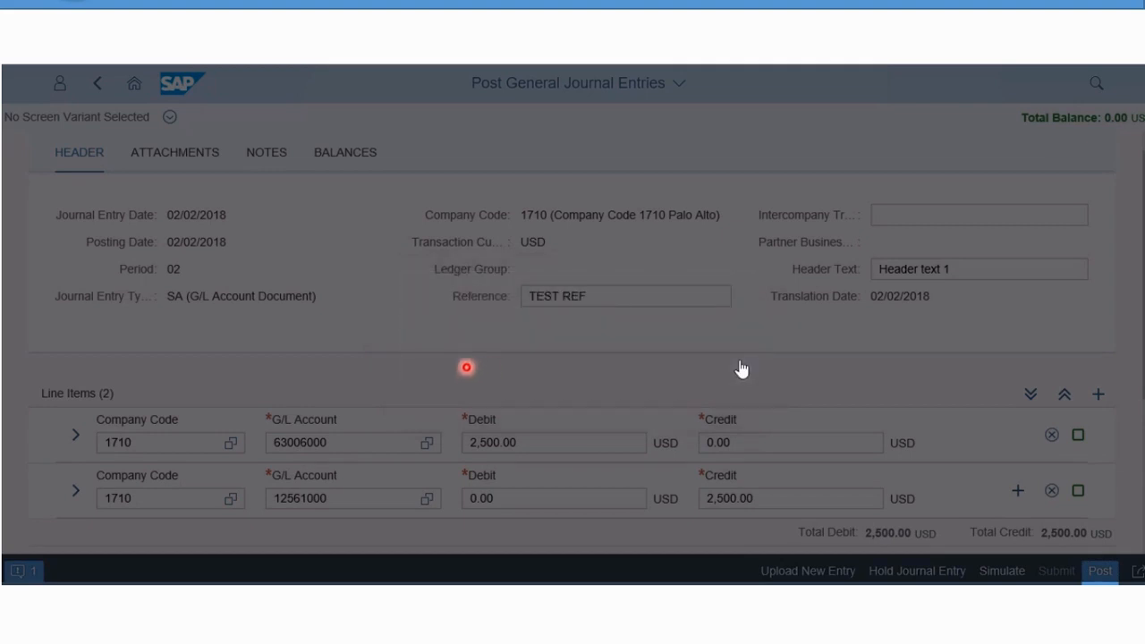
left_click(1099, 571)
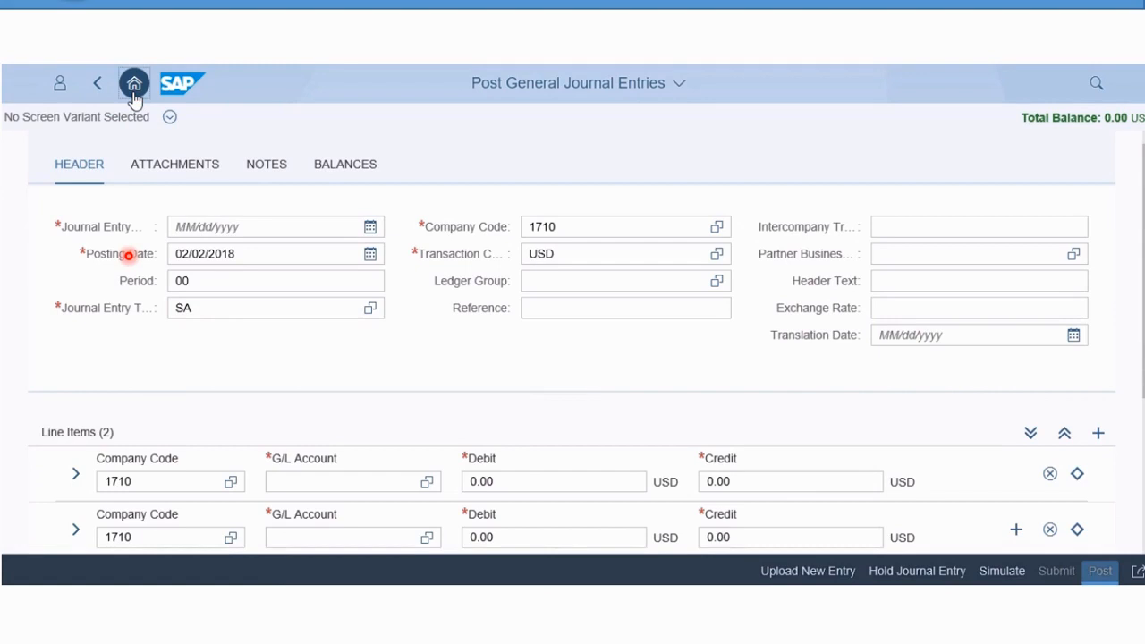
left_click(133, 82)
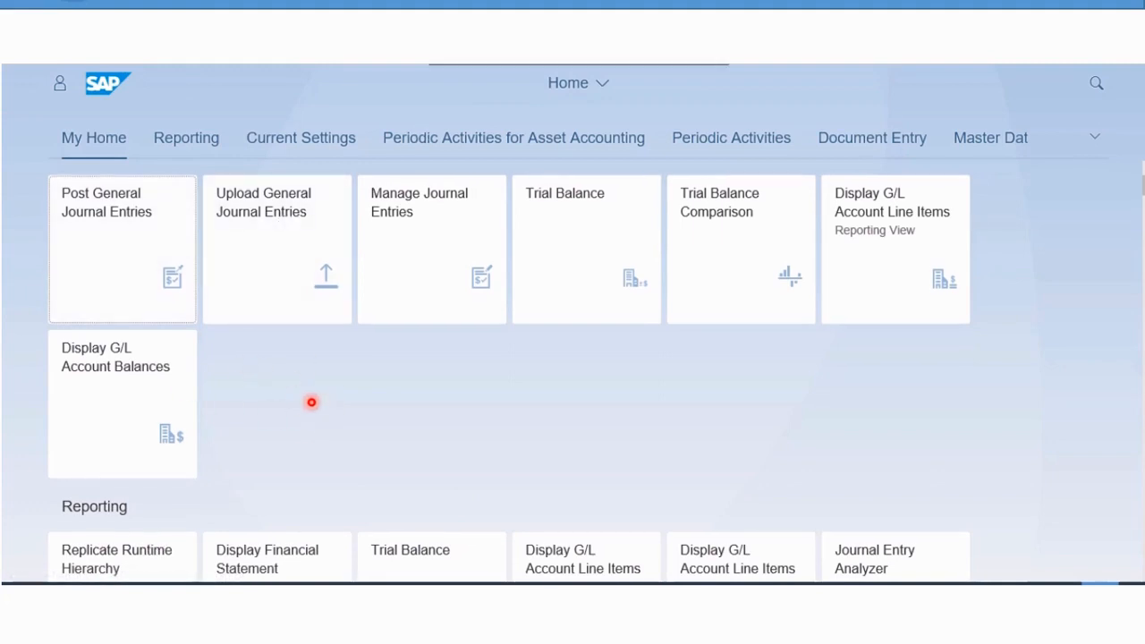
mouse_move(263, 289)
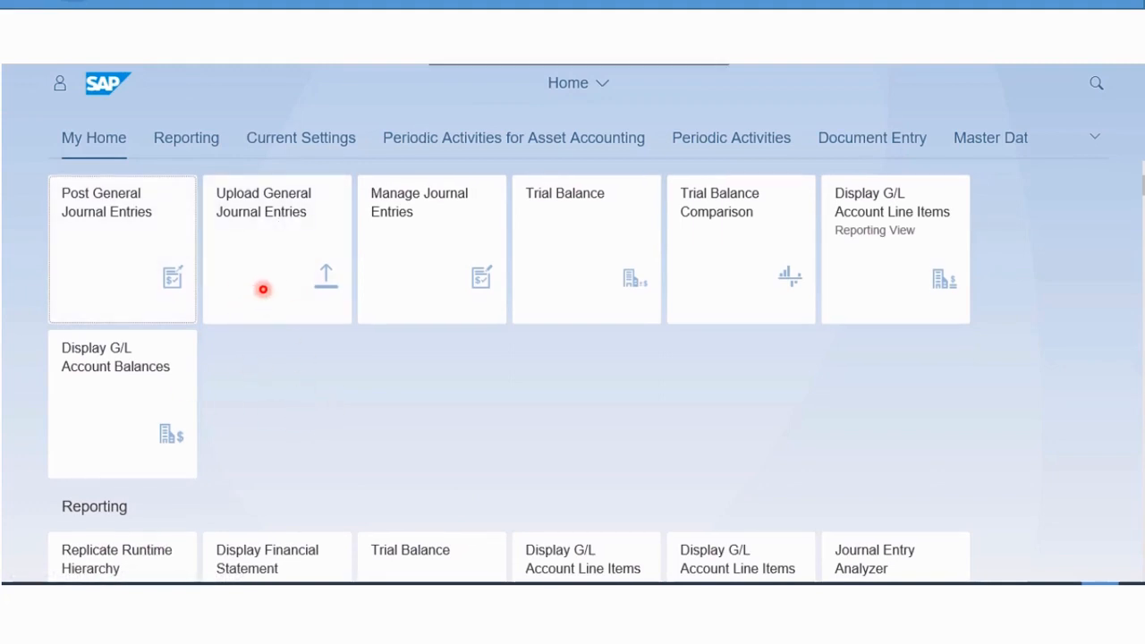
mouse_move(276, 265)
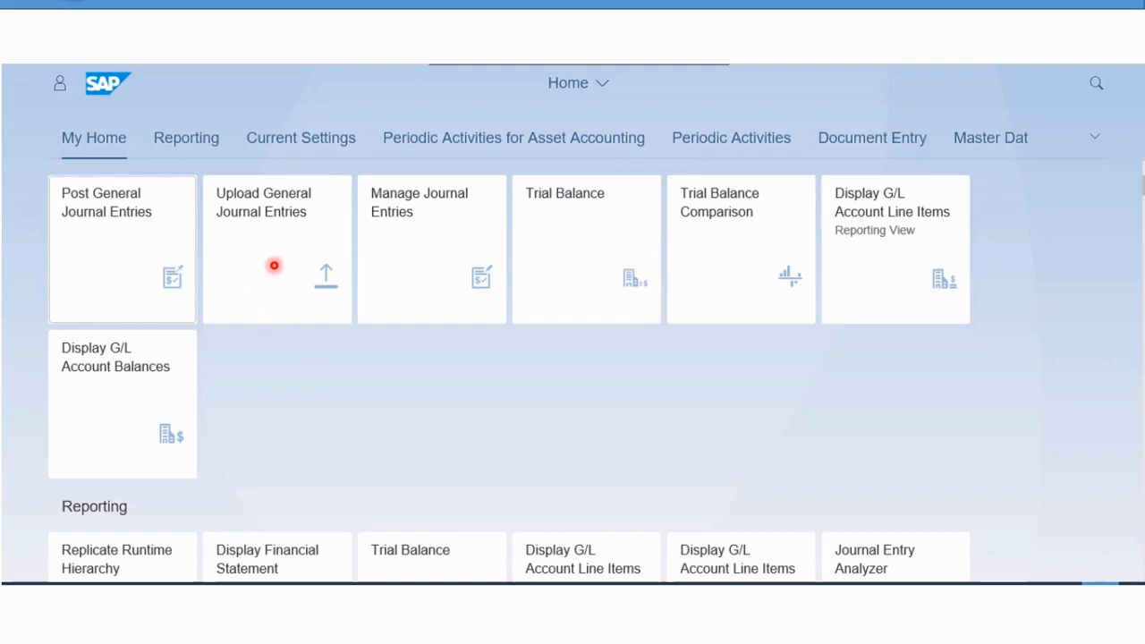
mouse_move(104, 267)
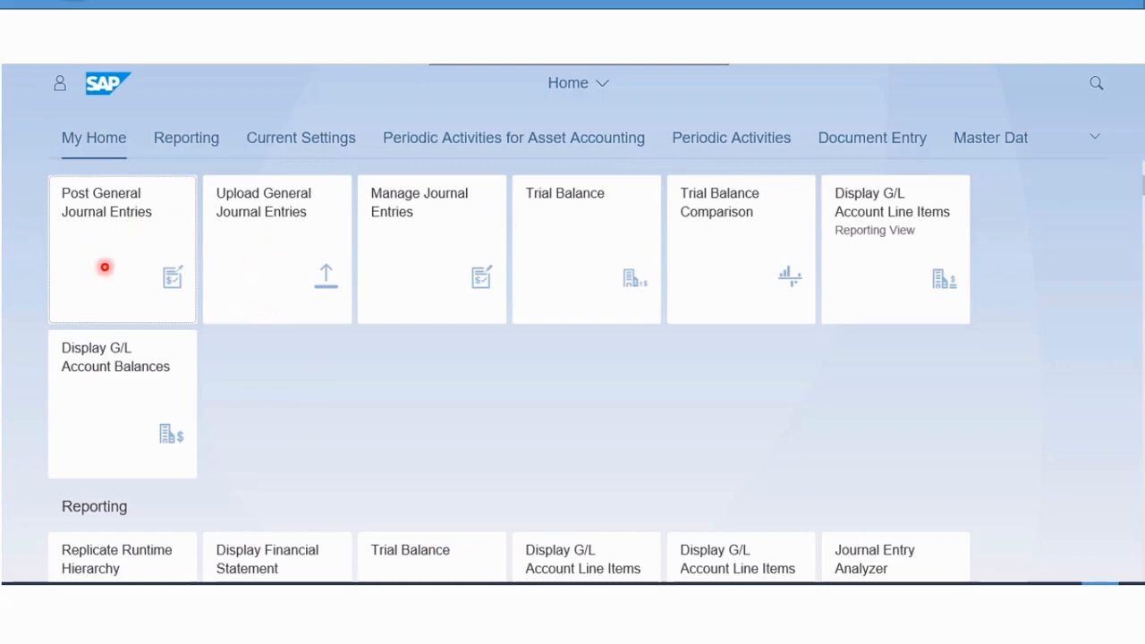
mouse_move(279, 290)
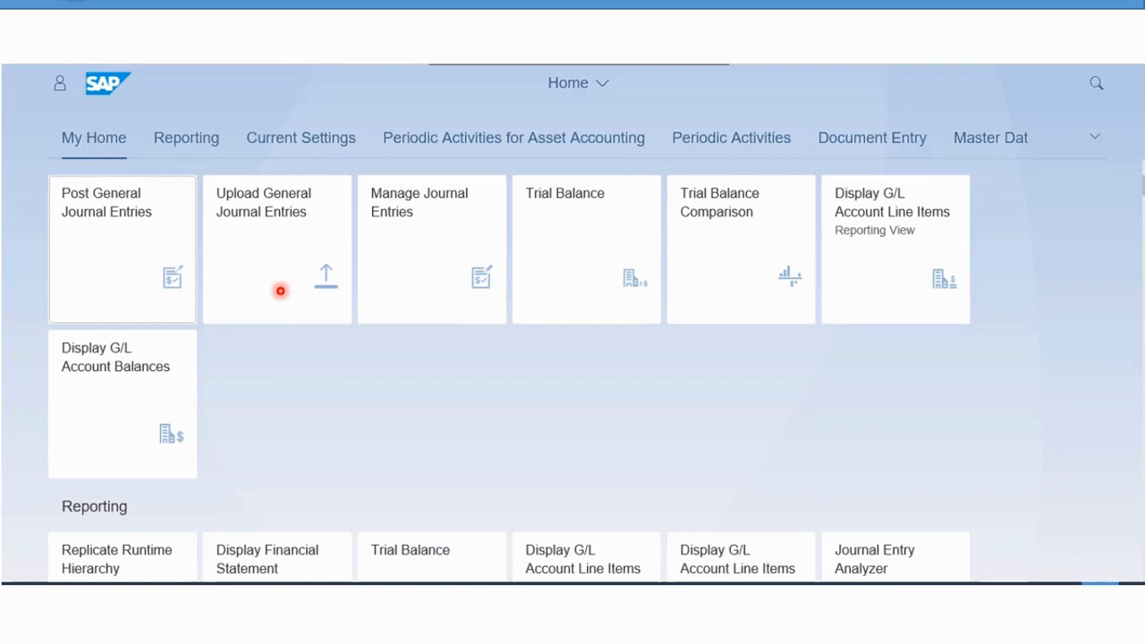
mouse_move(202, 247)
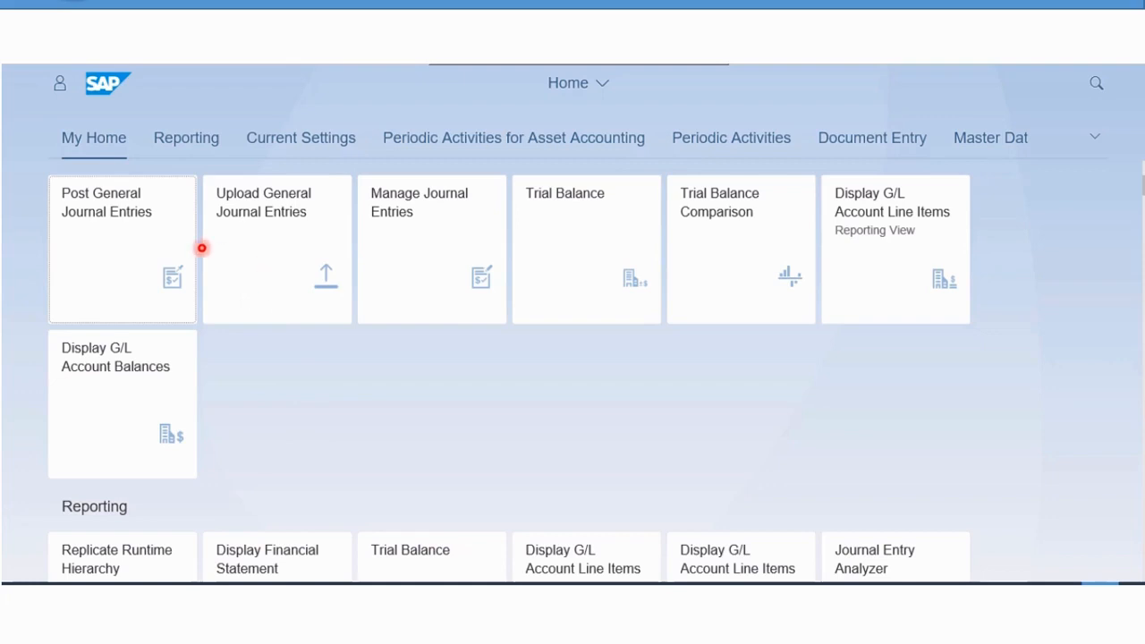
mouse_move(863, 400)
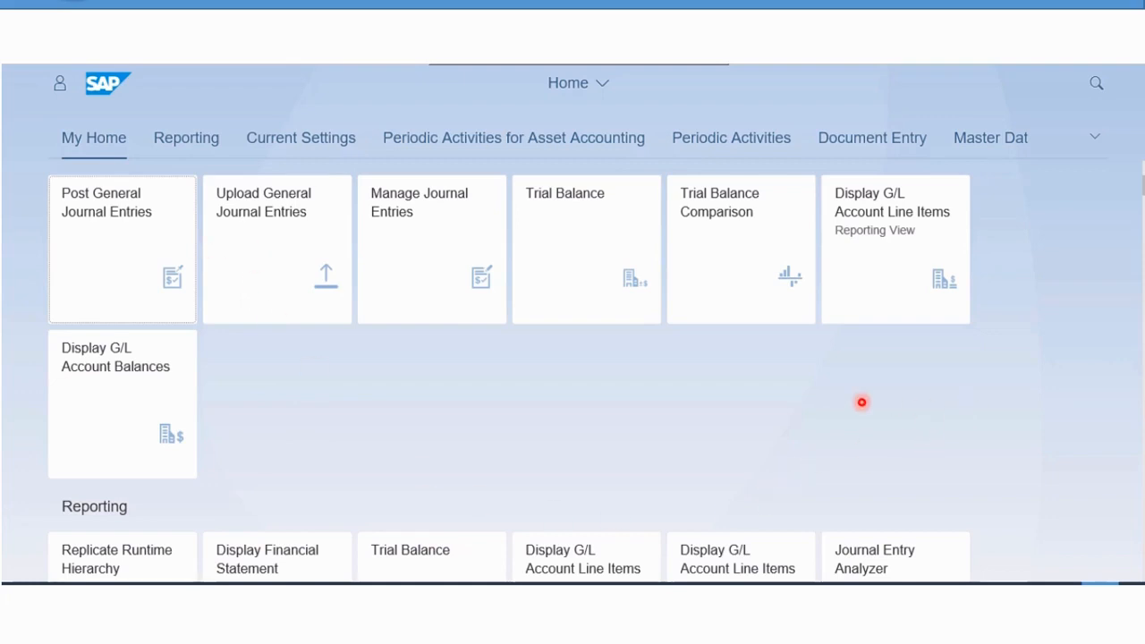
mouse_move(1088, 311)
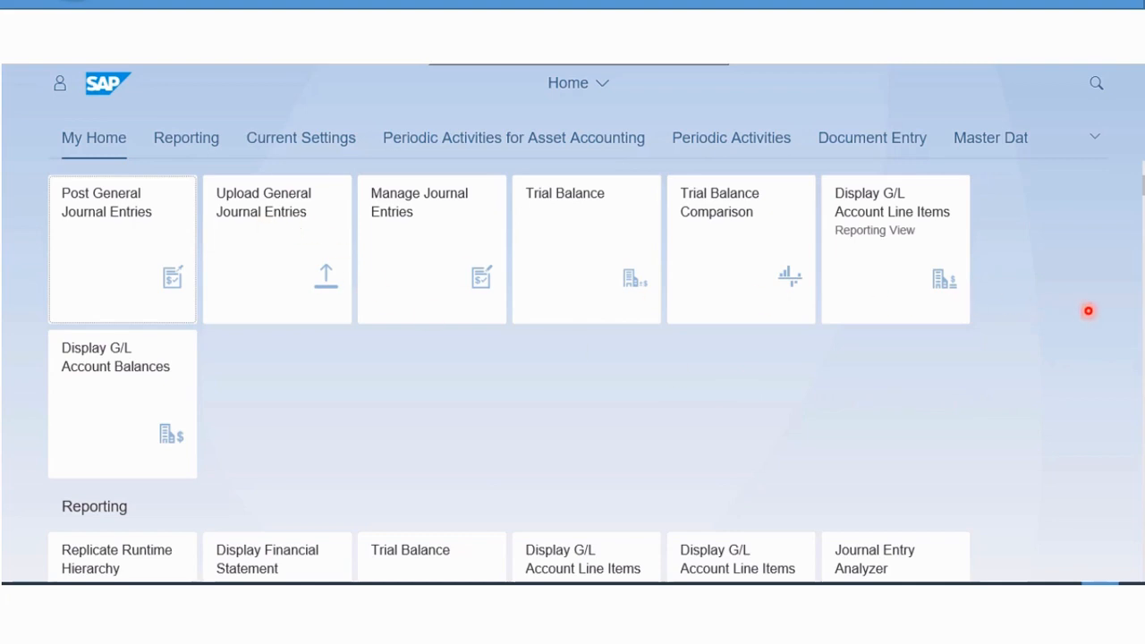